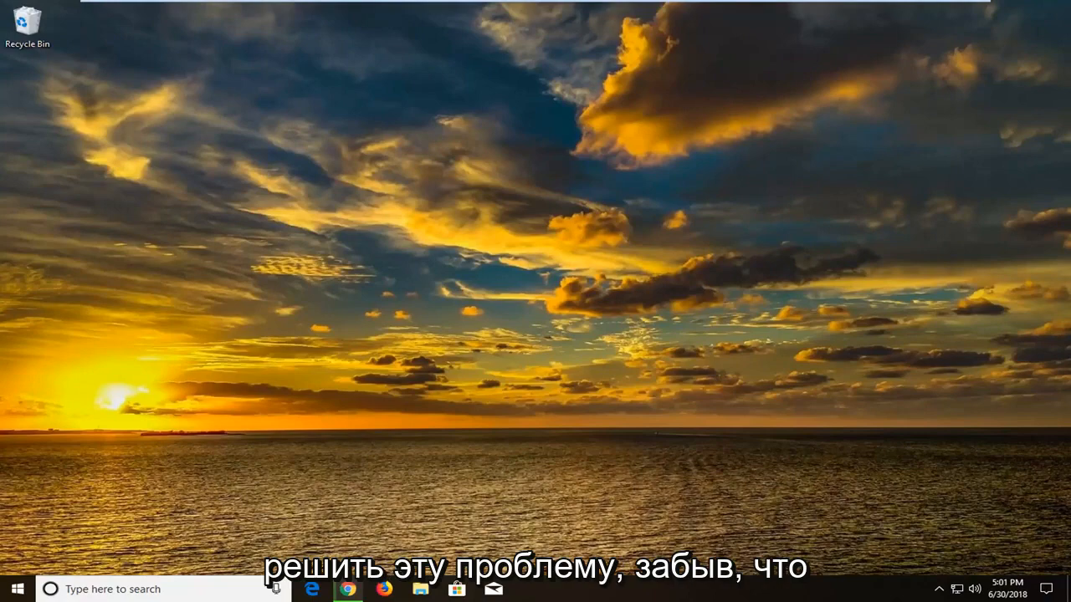
Launch the local Services console from a Start menu search for 'services'
left_click(383, 589)
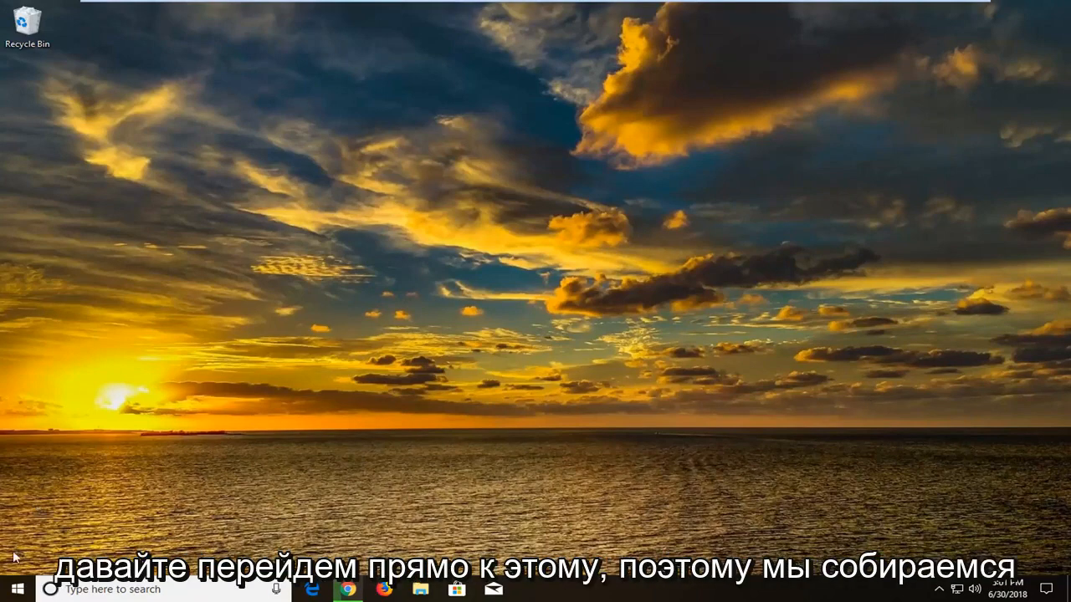
left_click(14, 589)
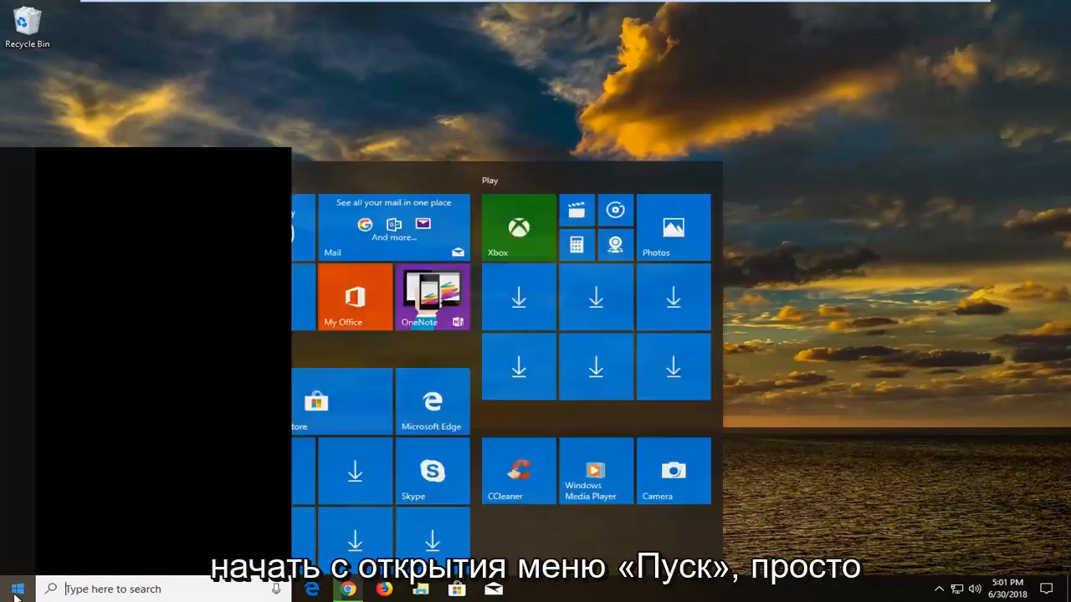
left_click(13, 589)
type("services")
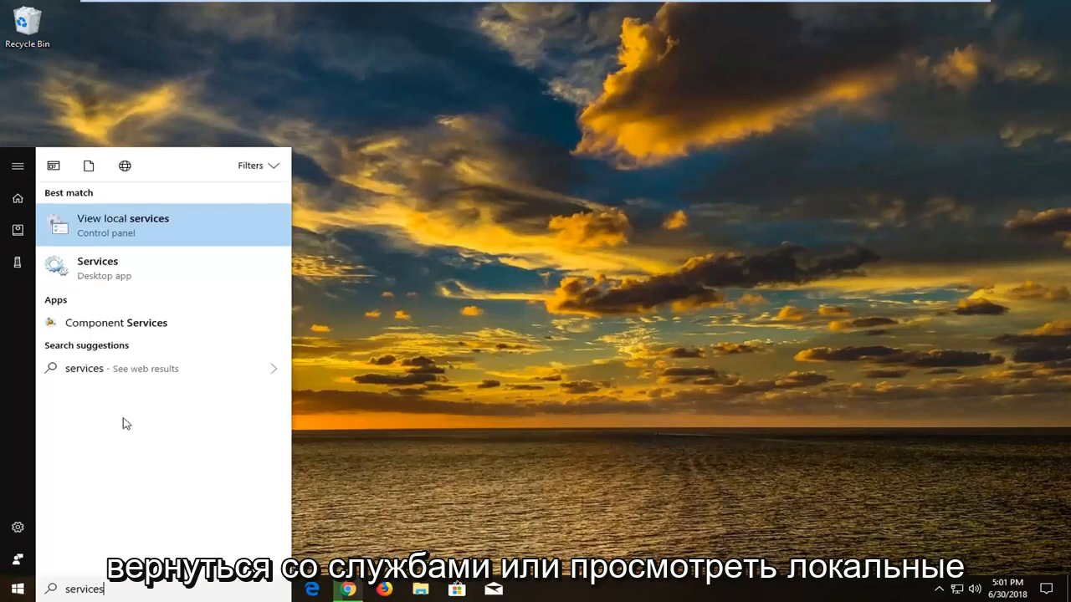
mouse_move(99, 240)
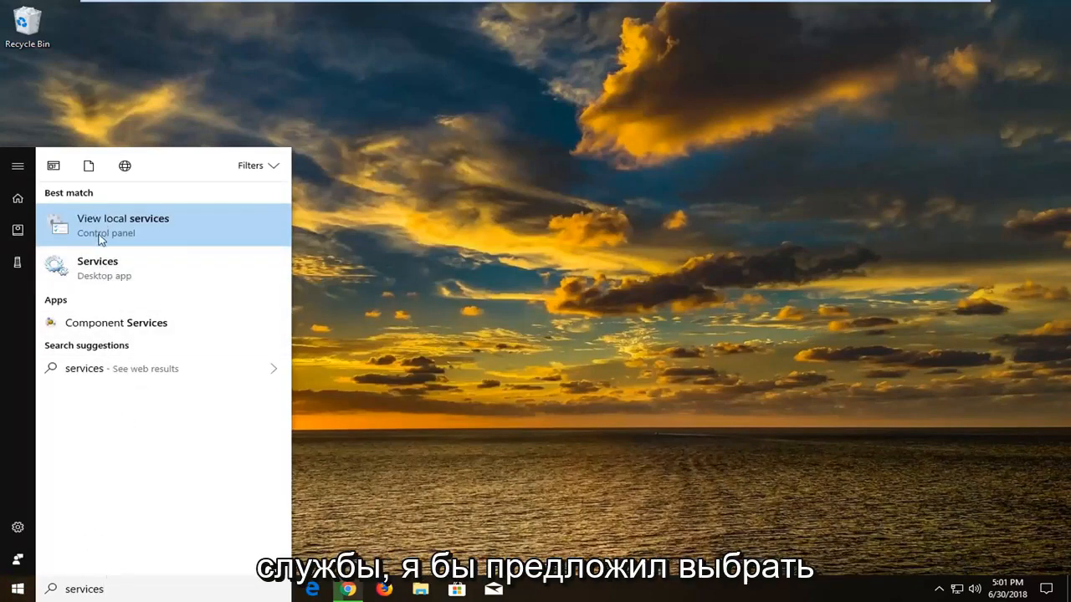
mouse_move(114, 268)
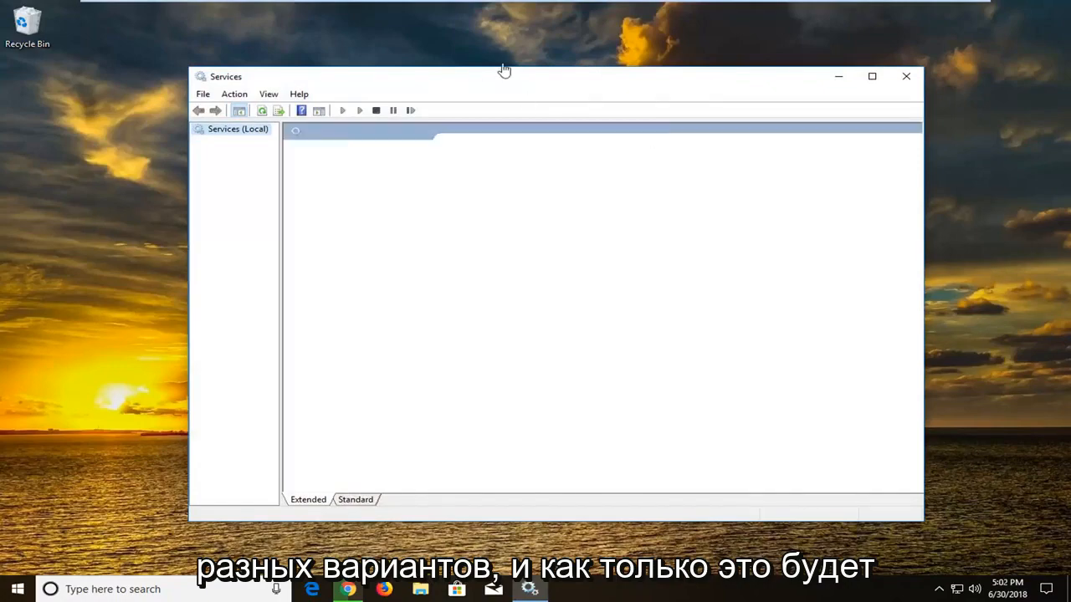
Locate Diagnostic Policy Service in the list and view its properties
left_click(237, 129)
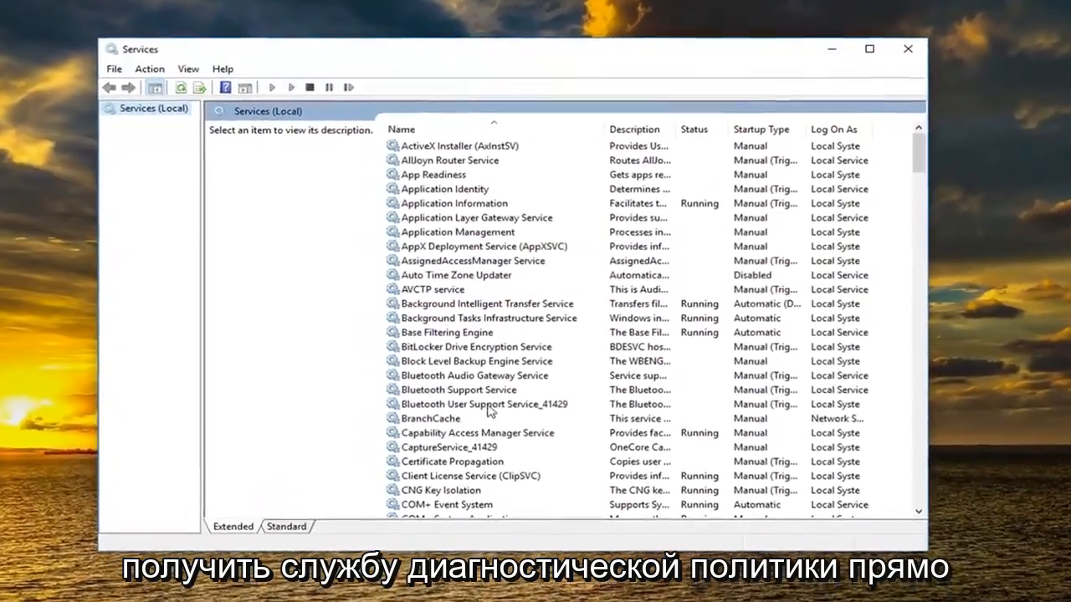
scroll("down", 3)
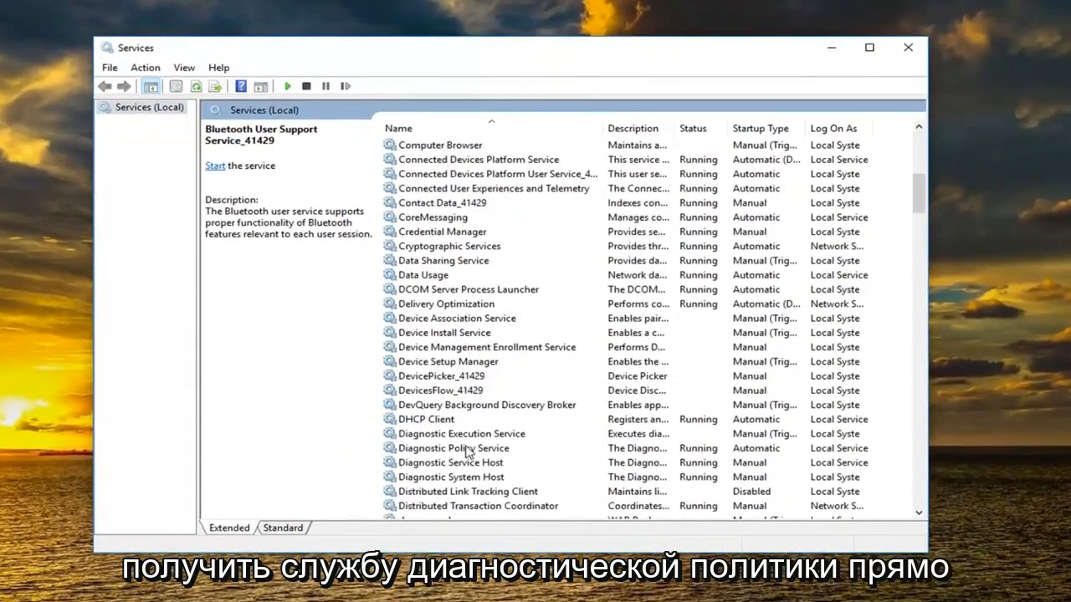
double_click(455, 448)
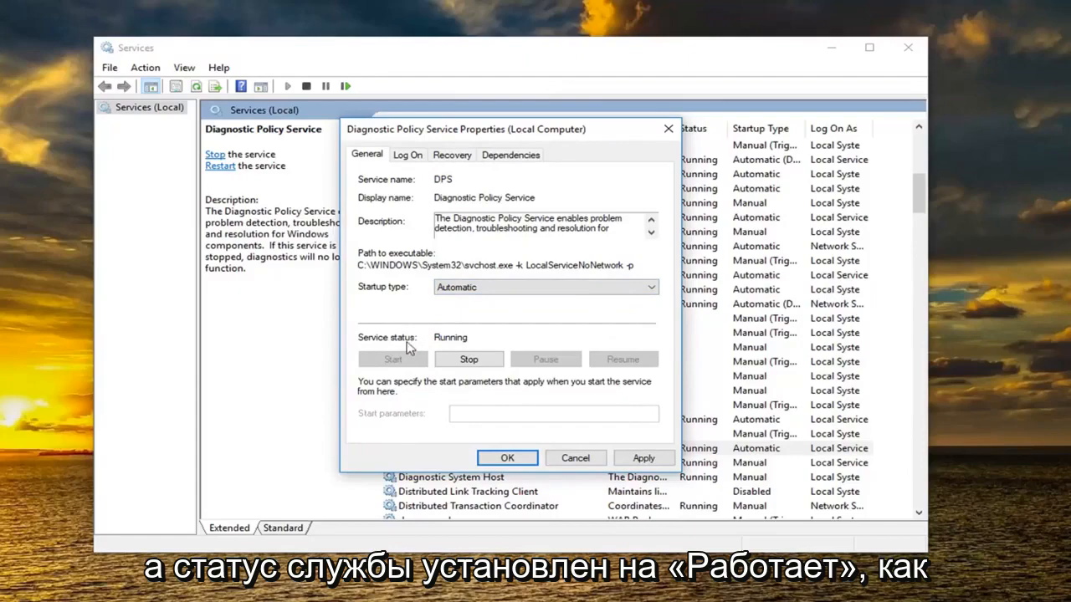
mouse_move(793, 287)
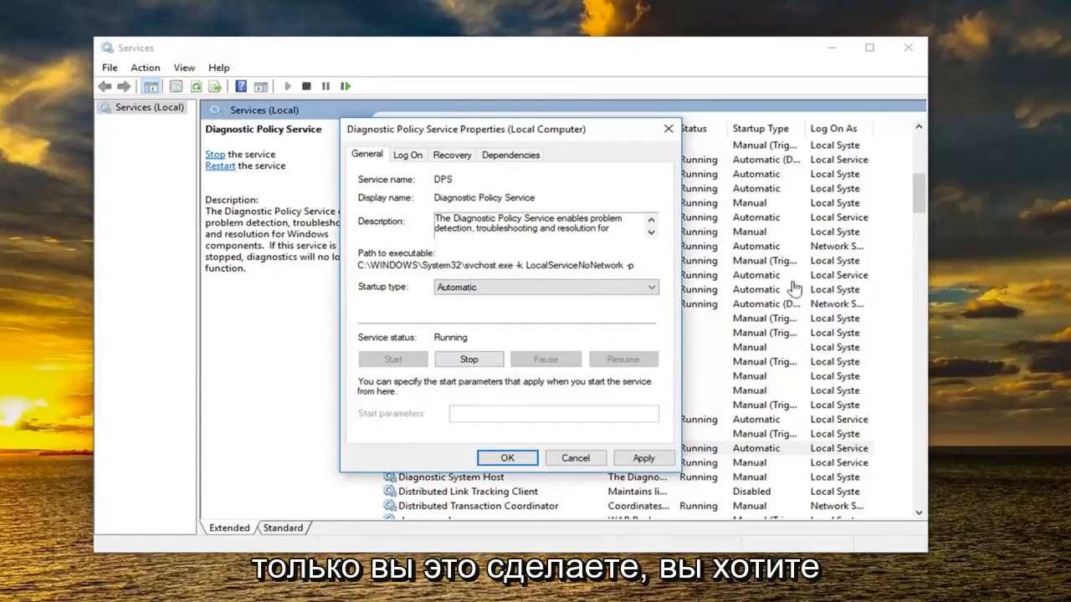
Confirm the service is Running with Automatic startup, then close Services
left_click(507, 458)
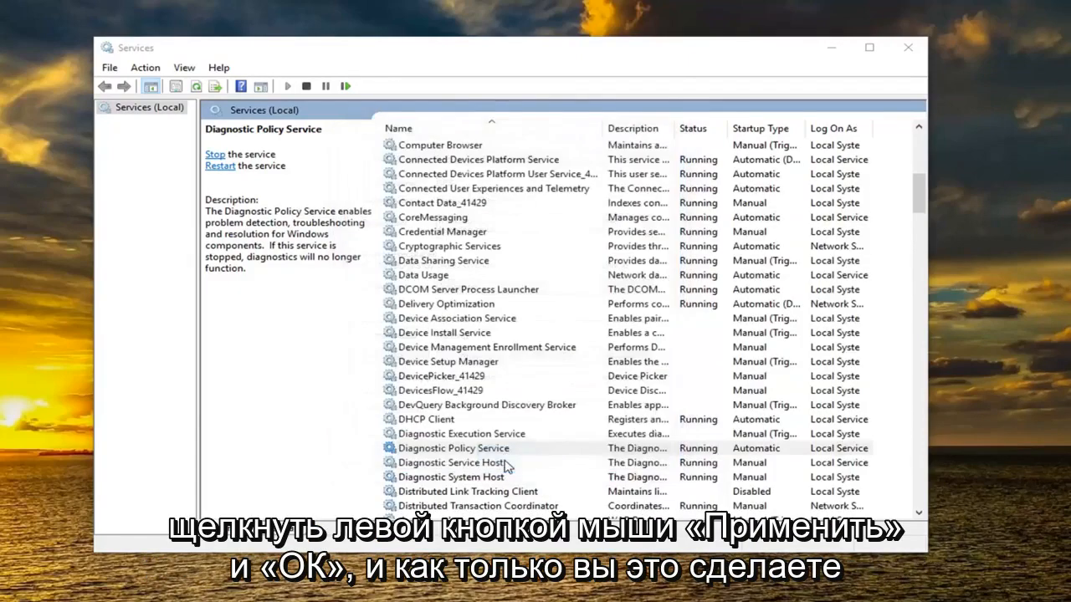
left_click(455, 448)
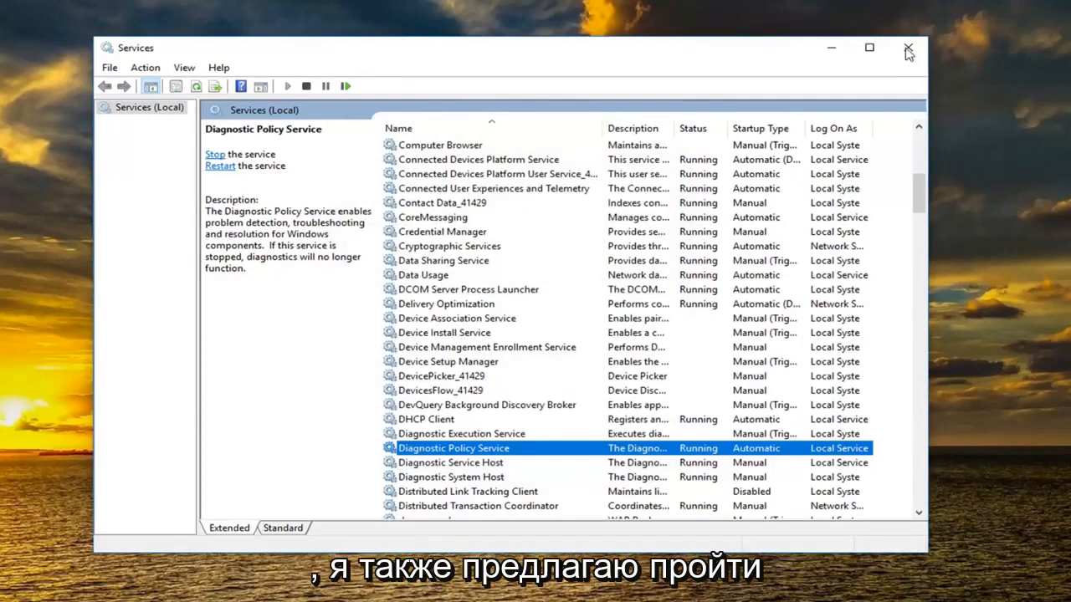
left_click(906, 49)
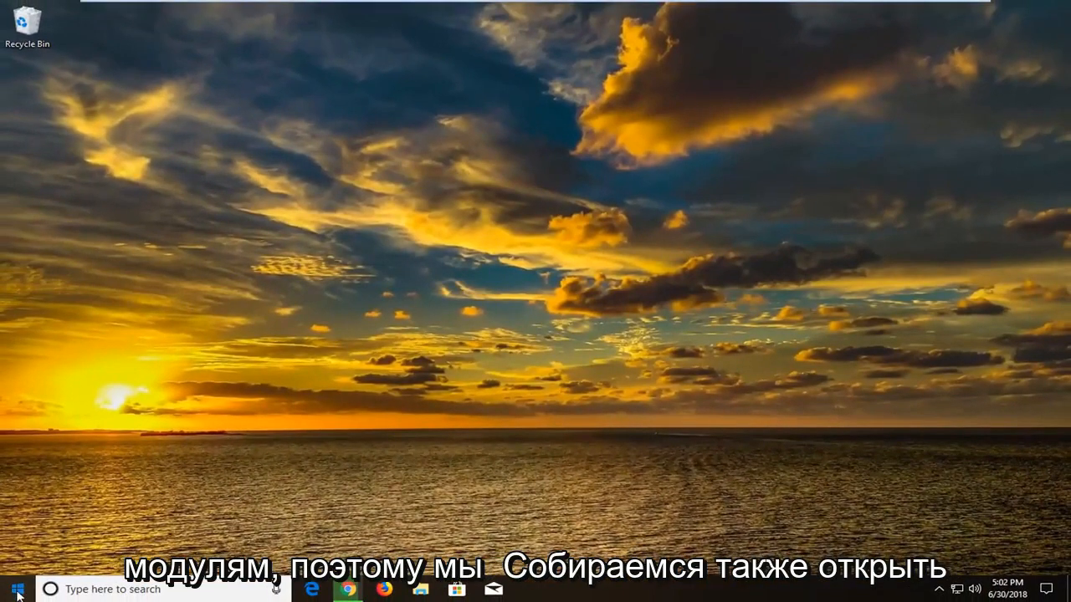
Launch Command Prompt as administrator via a 'cmd' search and approve the UAC prompt
left_click(14, 589)
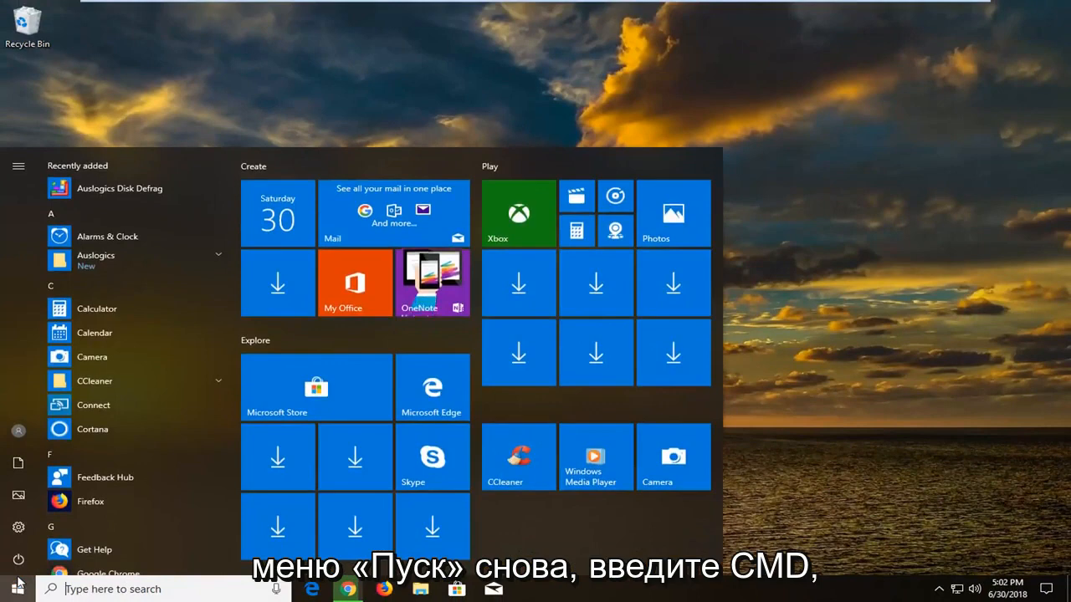
type("cmd")
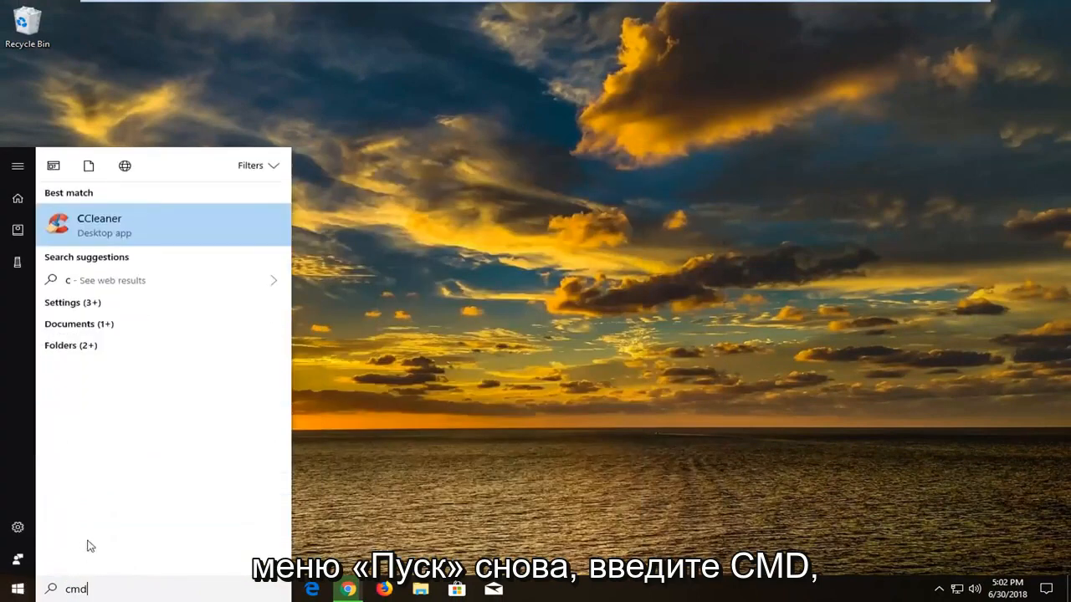
type("md")
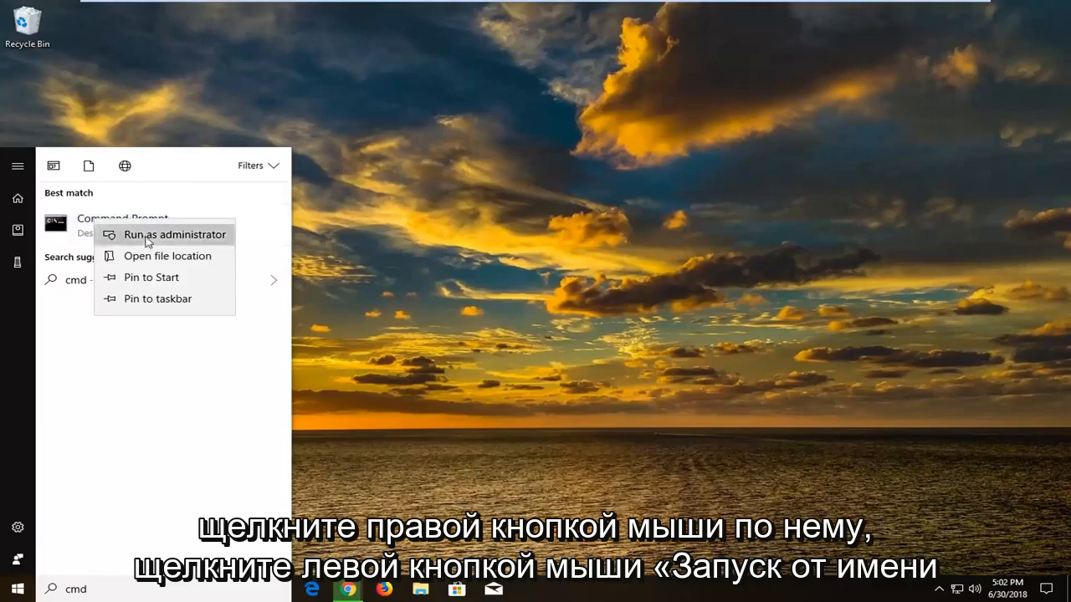
left_click(174, 234)
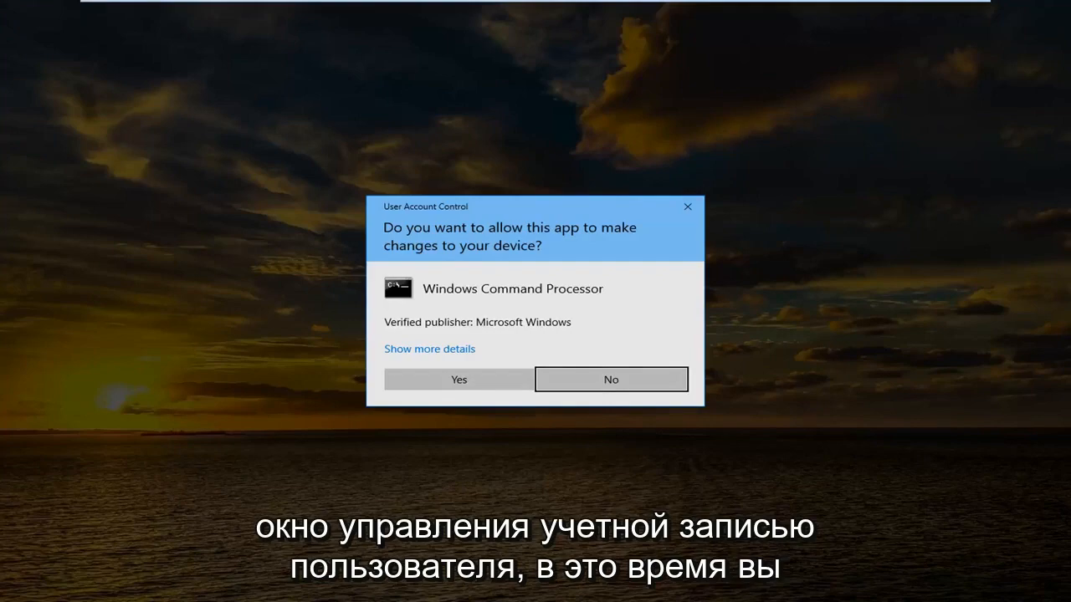
left_click(458, 378)
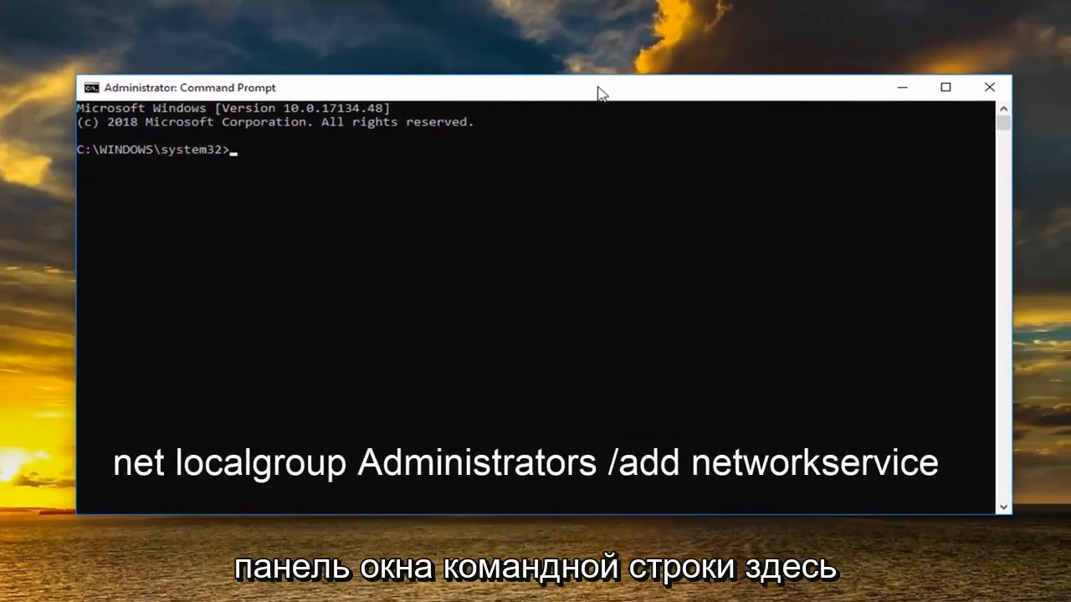
Paste and run 'net localgroup Administrators /add networkservice' via the title-bar Edit menu
right_click(599, 92)
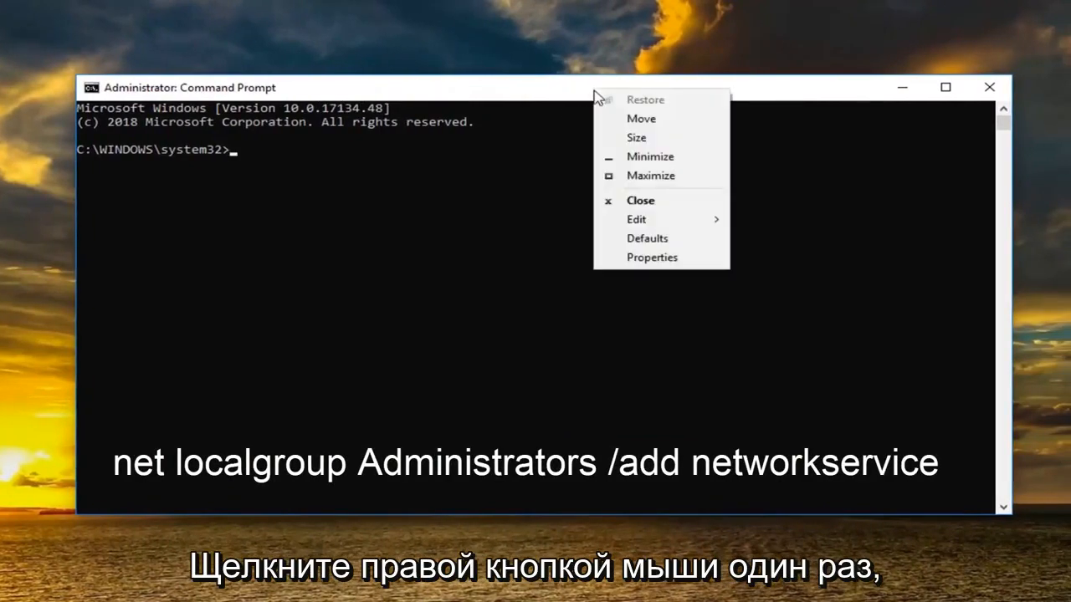
left_click(636, 219)
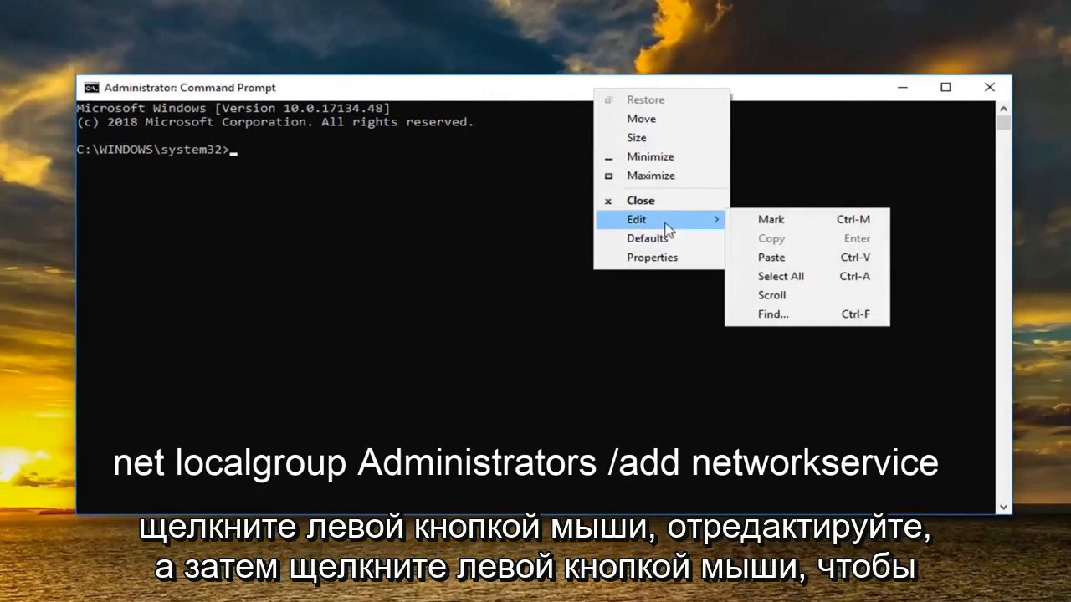
left_click(770, 258)
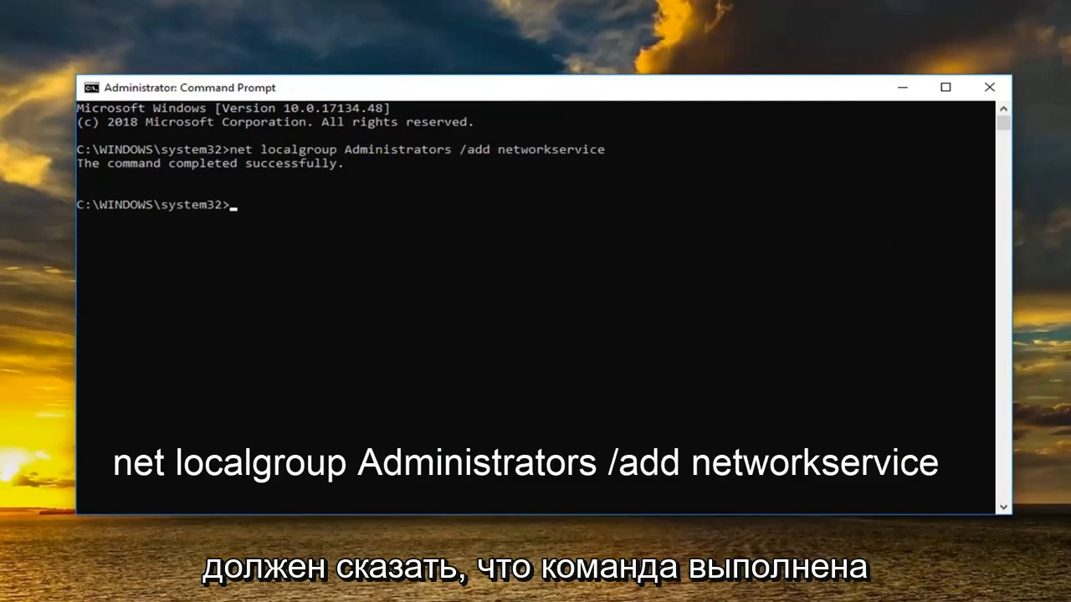
mouse_move(337, 216)
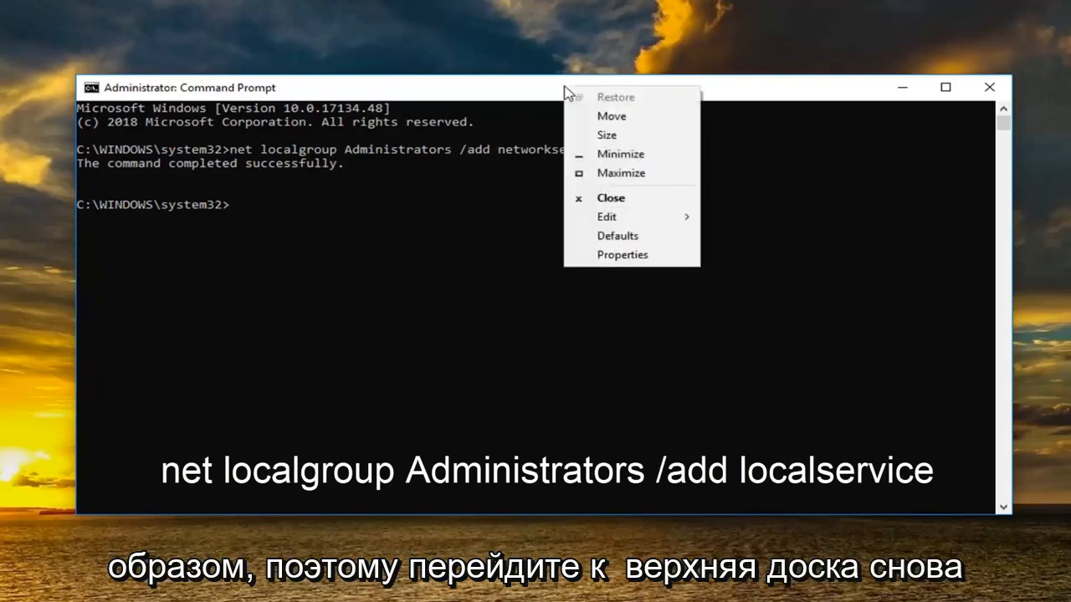
mouse_move(605, 218)
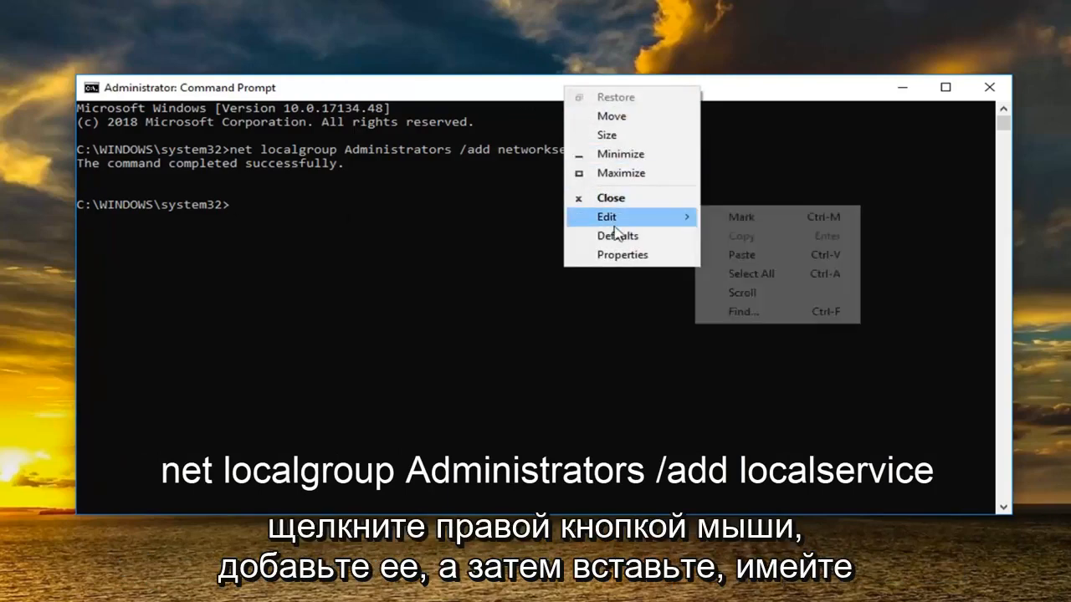
Paste and run 'net localgroup Administrators /add localservice'
left_click(741, 254)
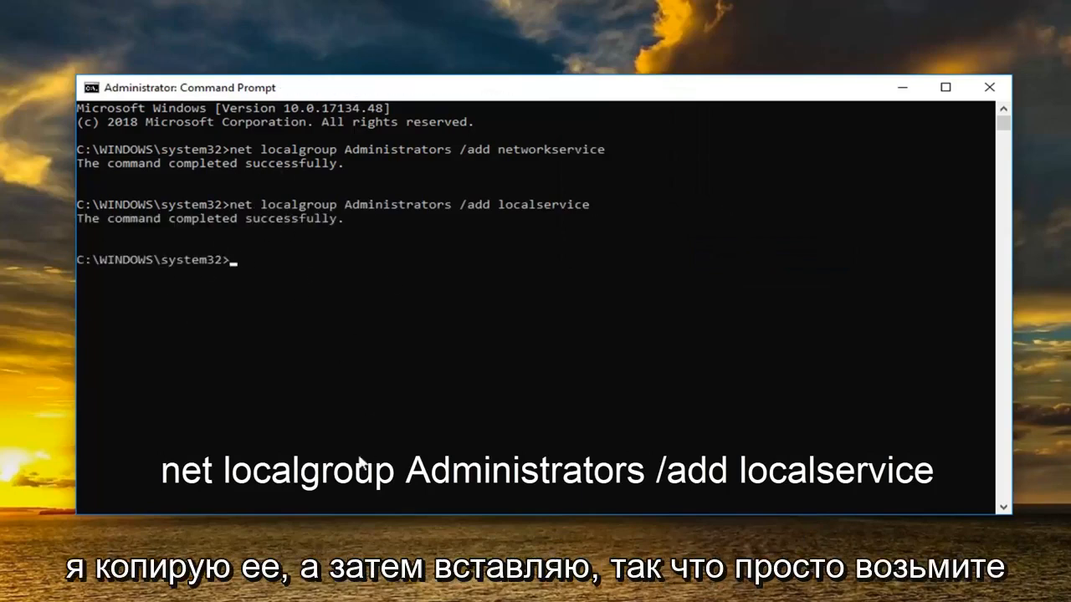
mouse_move(288, 257)
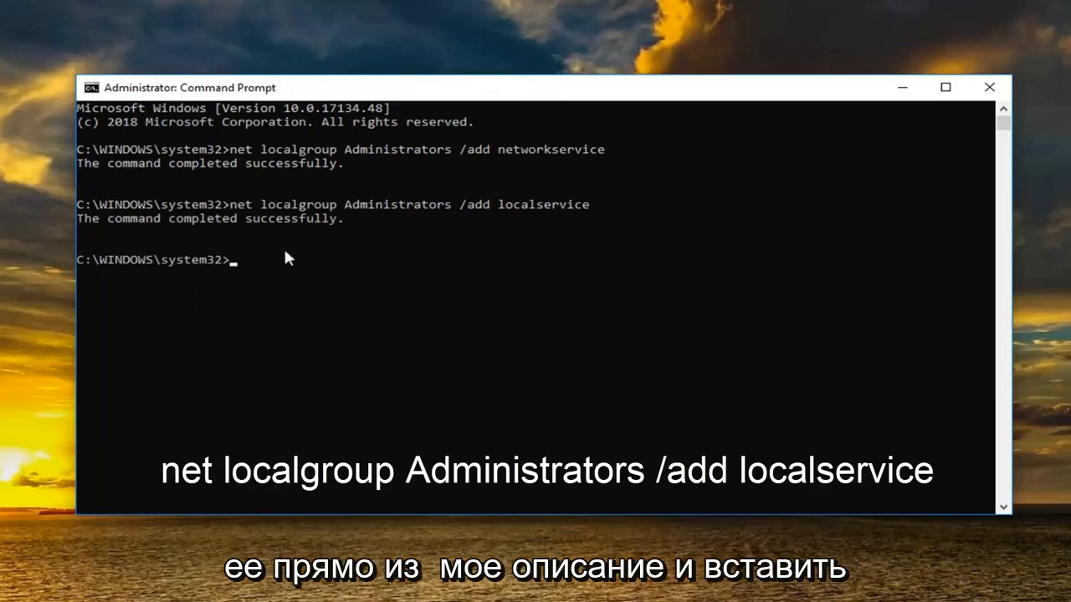
mouse_move(197, 274)
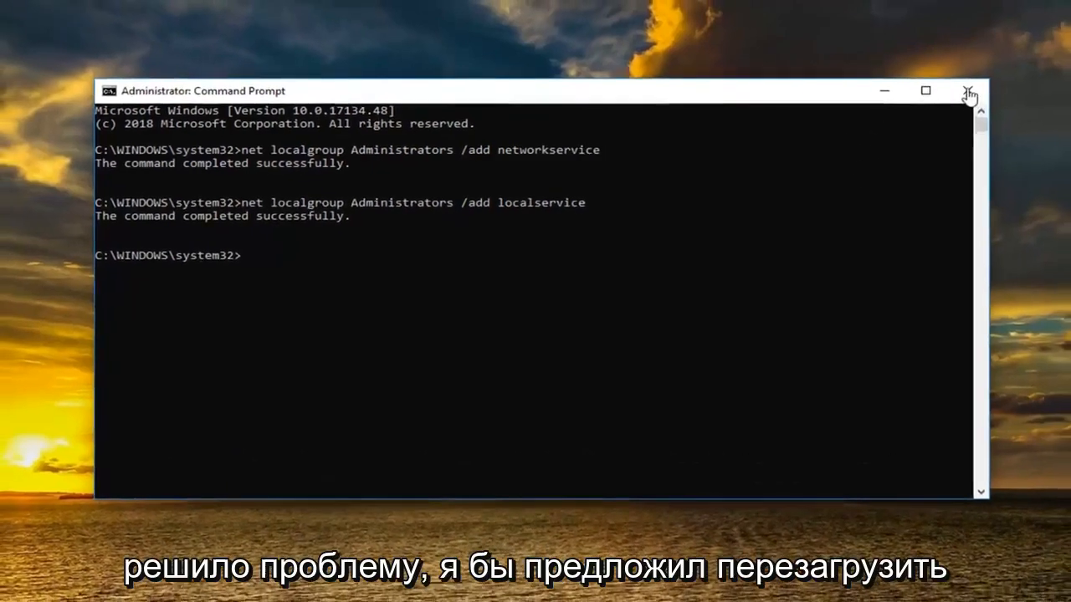
left_click(970, 90)
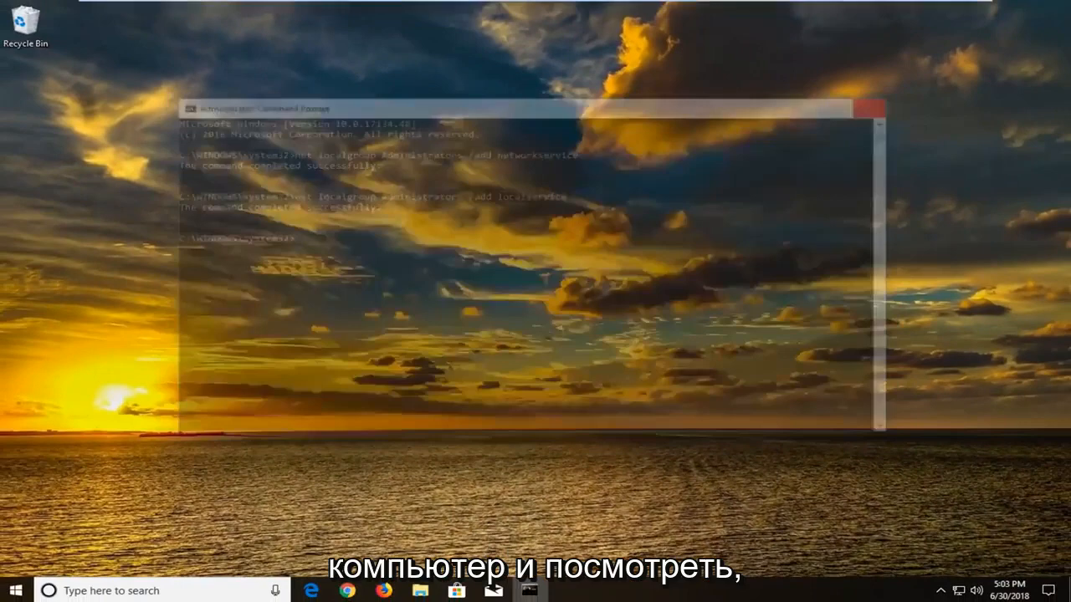
left_click(868, 107)
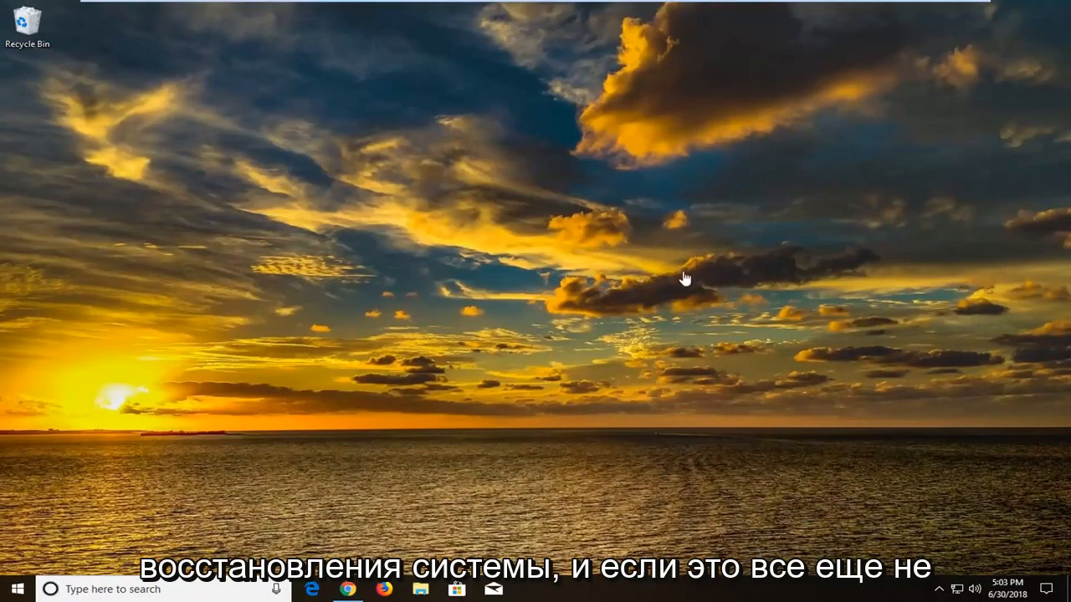
mouse_move(451, 293)
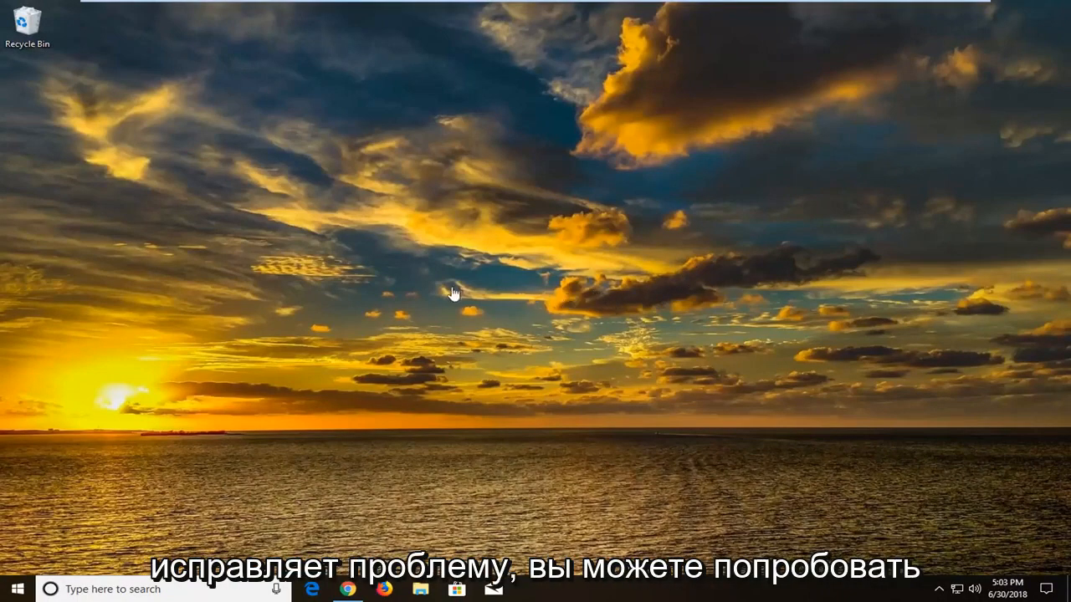
mouse_move(493, 291)
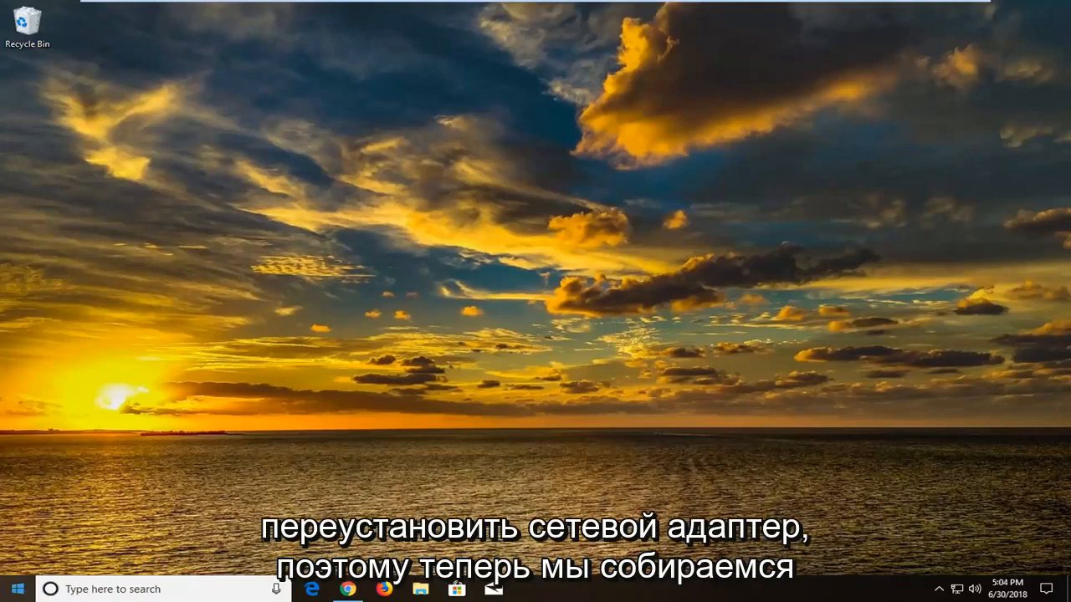
Launch Device Manager from a Start menu search
left_click(13, 589)
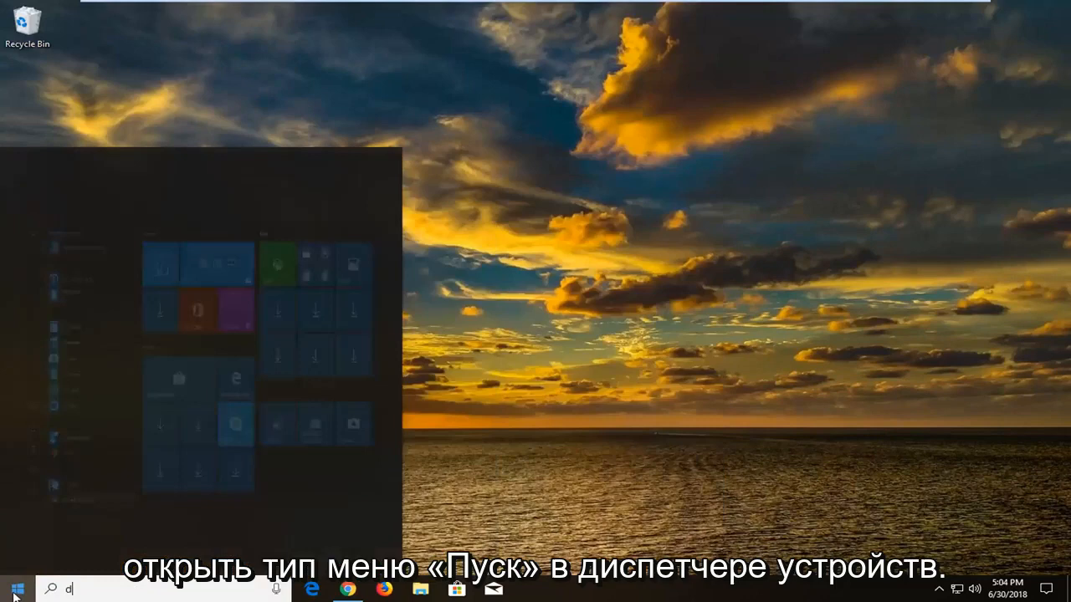
type("evice manager")
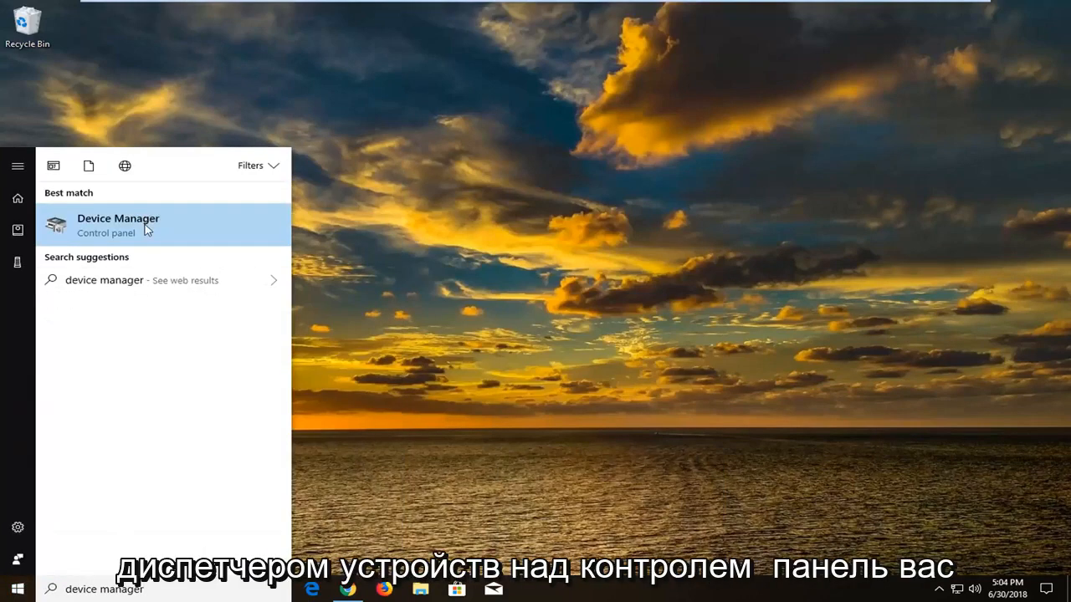
left_click(117, 224)
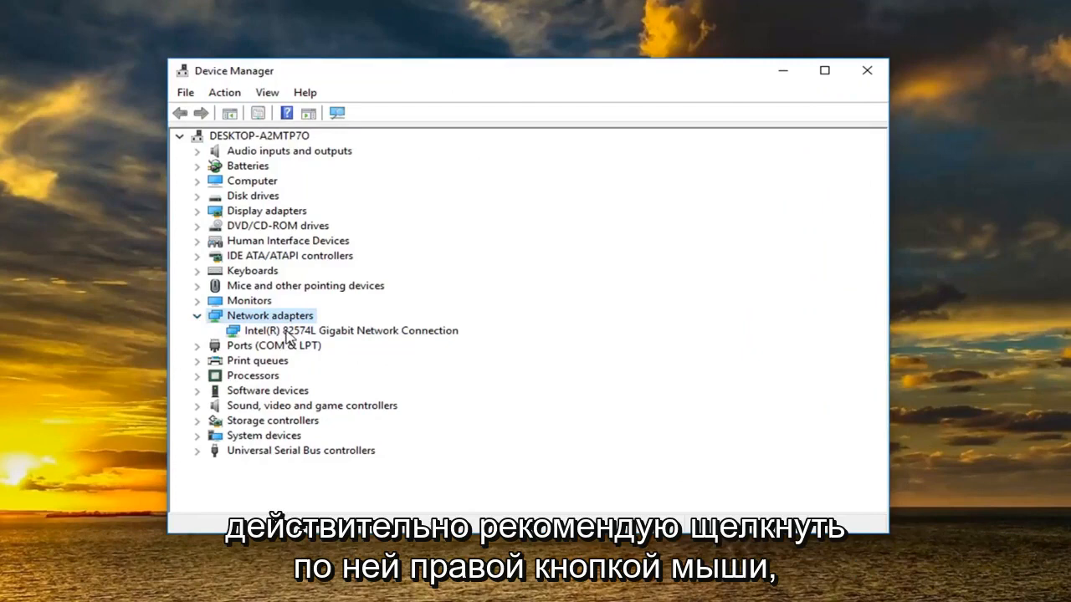
Uninstall the Intel(R) 82574L Gigabit Network Connection adapter and close Device Manager
right_click(348, 329)
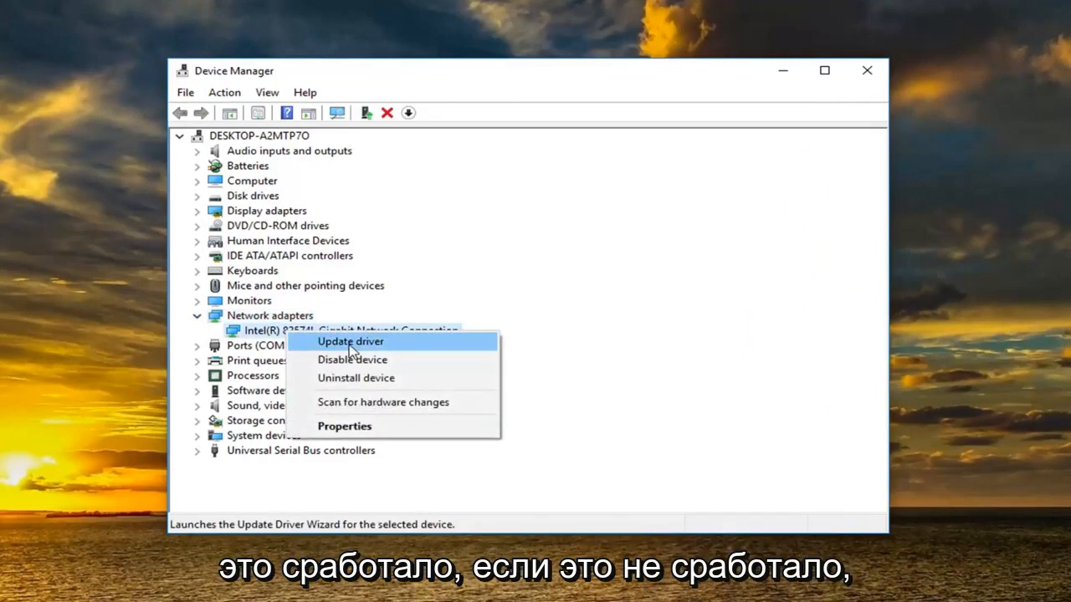
mouse_move(355, 378)
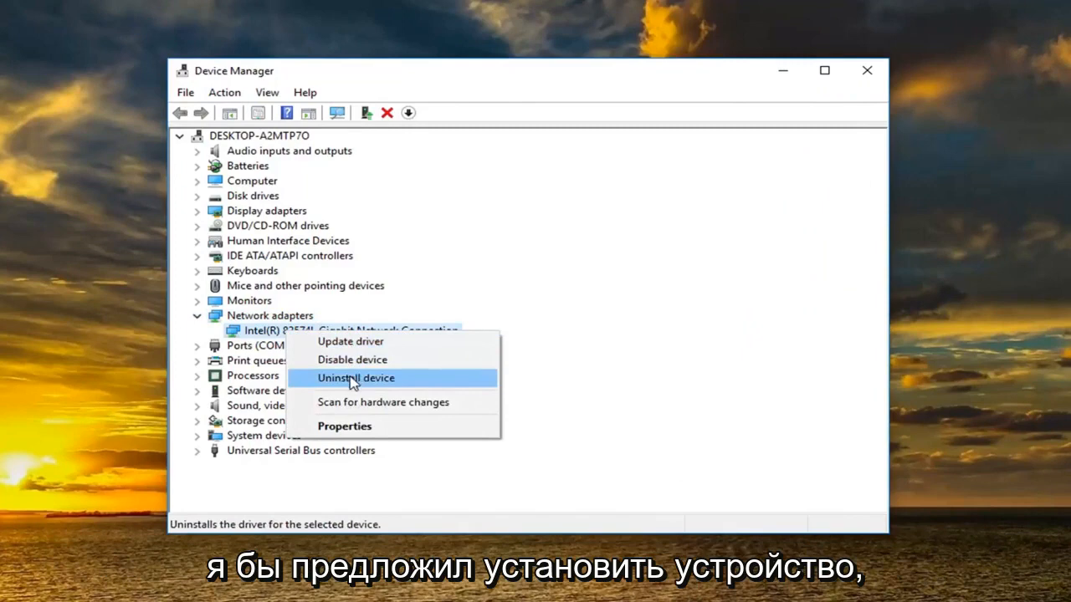
left_click(355, 378)
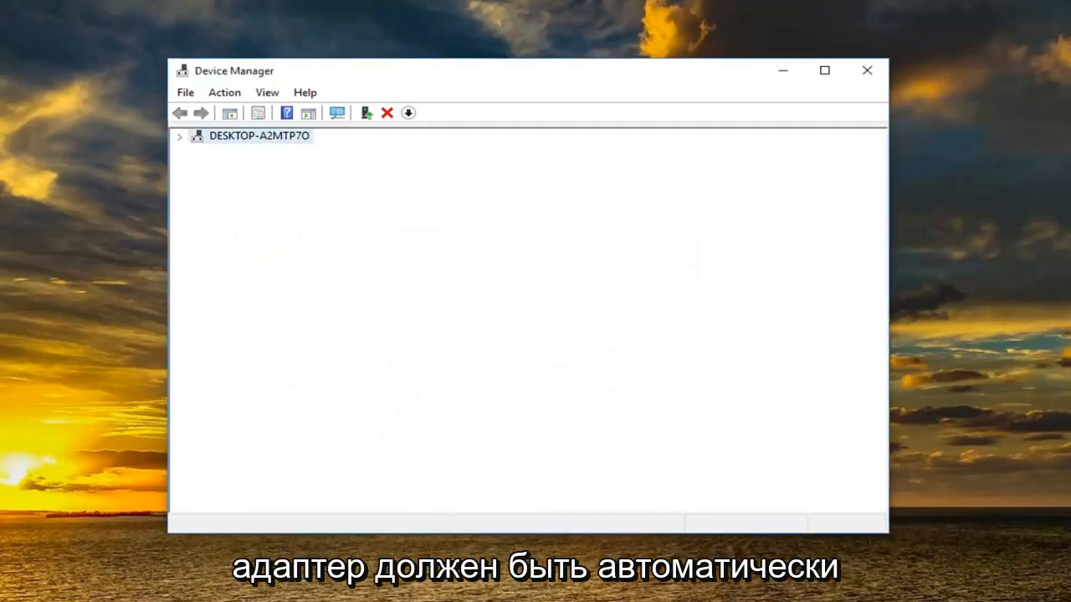
left_click(180, 135)
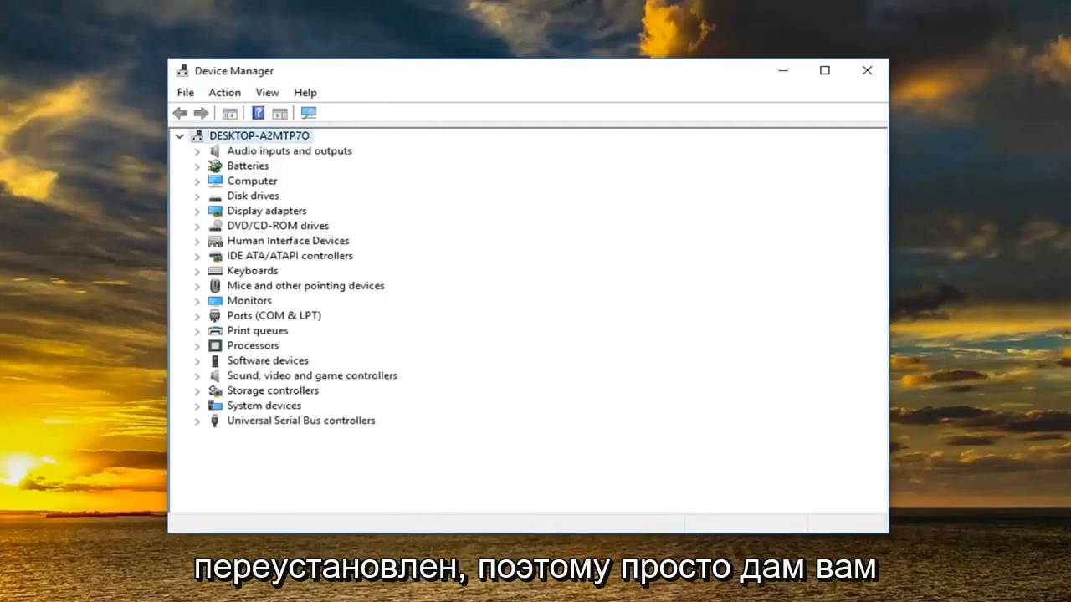
mouse_move(852, 59)
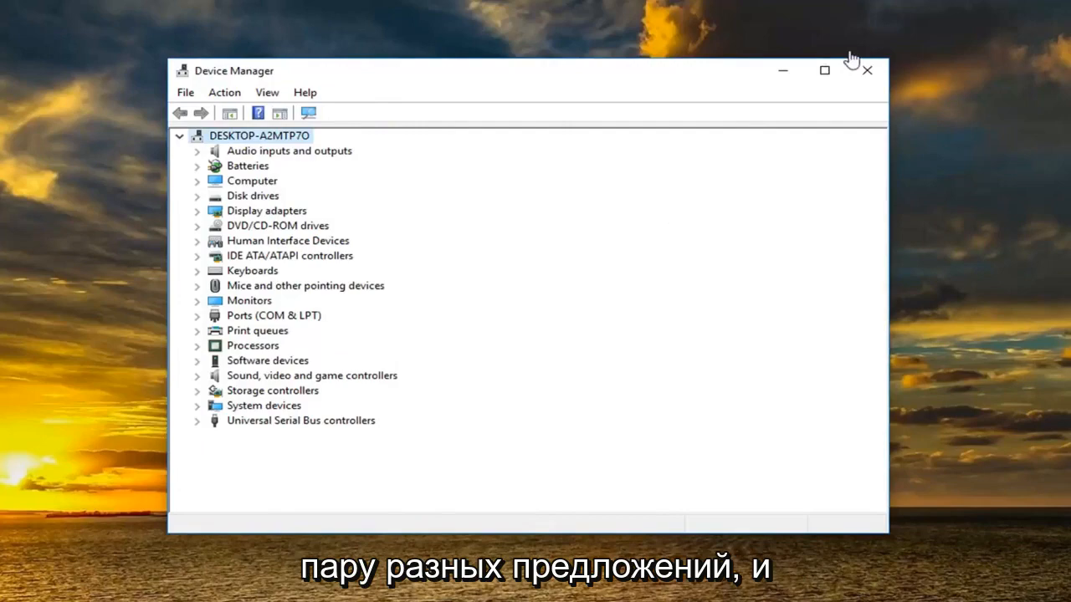
left_click(866, 70)
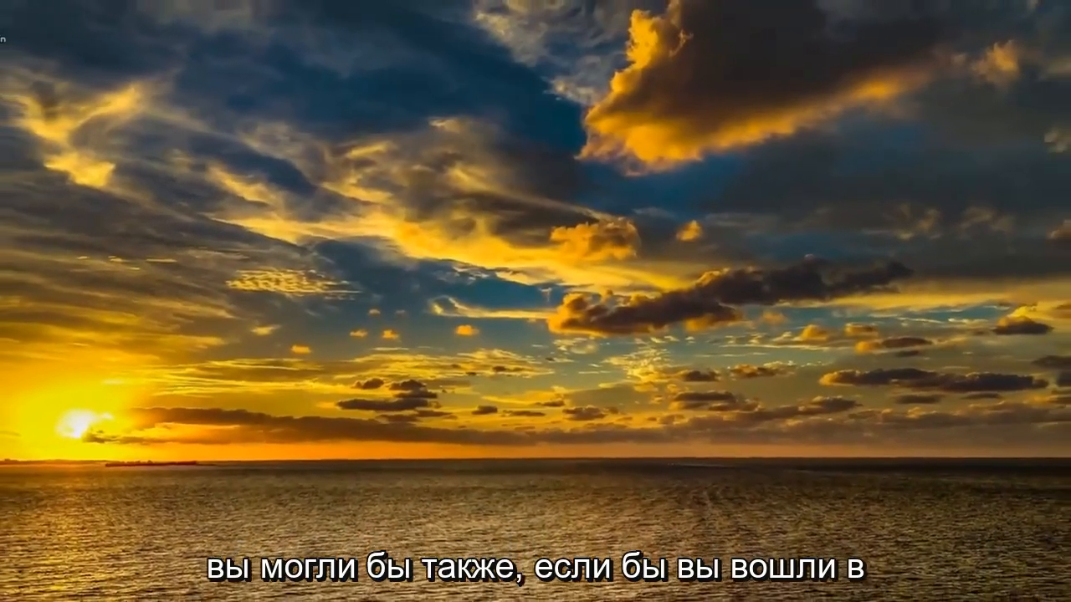
left_click(16, 589)
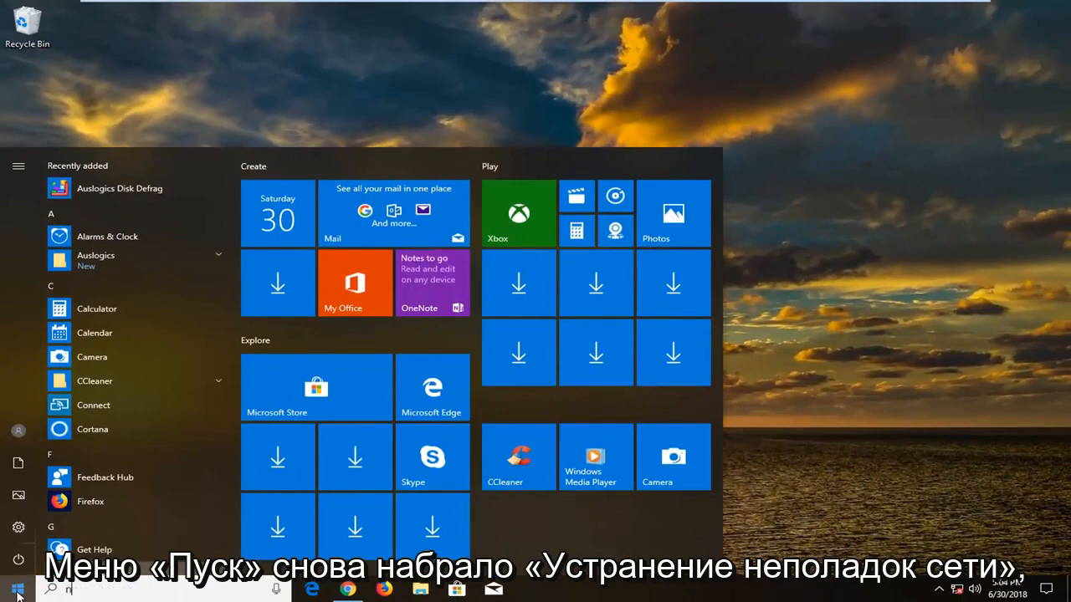
type("network trou")
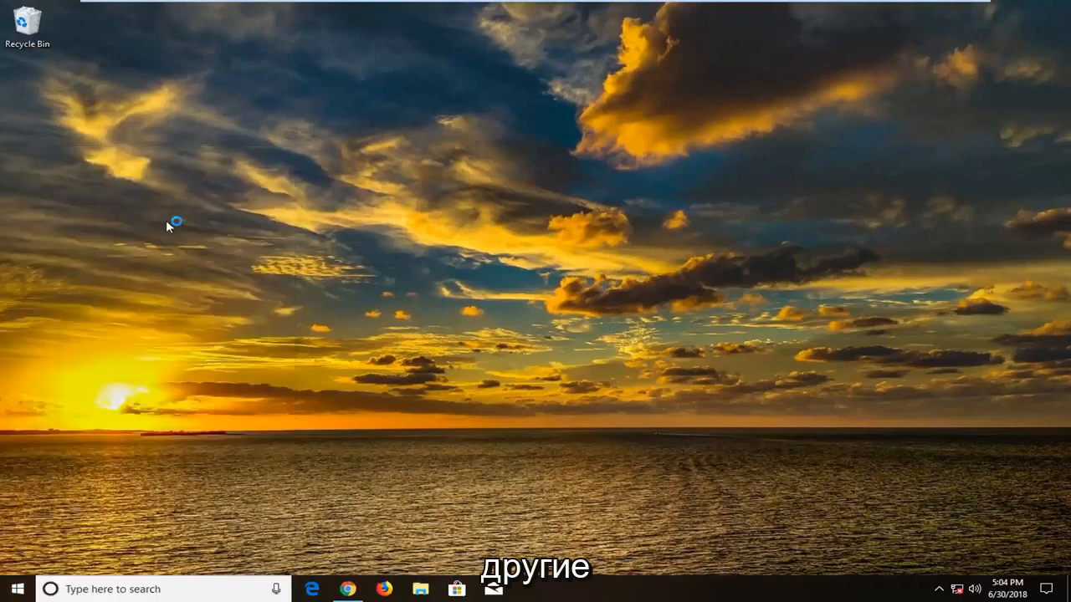
mouse_move(187, 281)
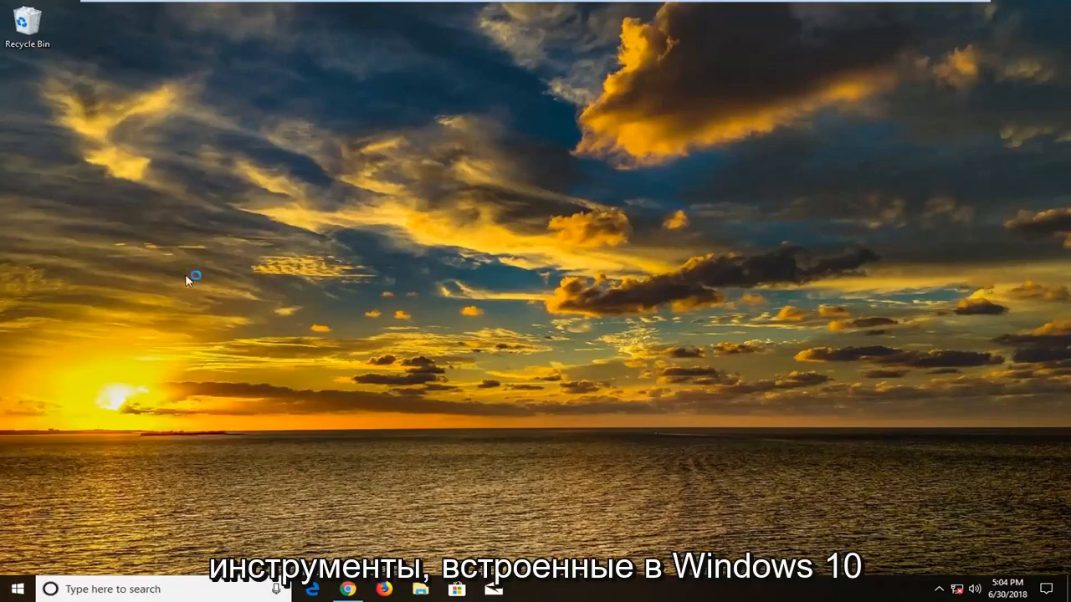
mouse_move(338, 327)
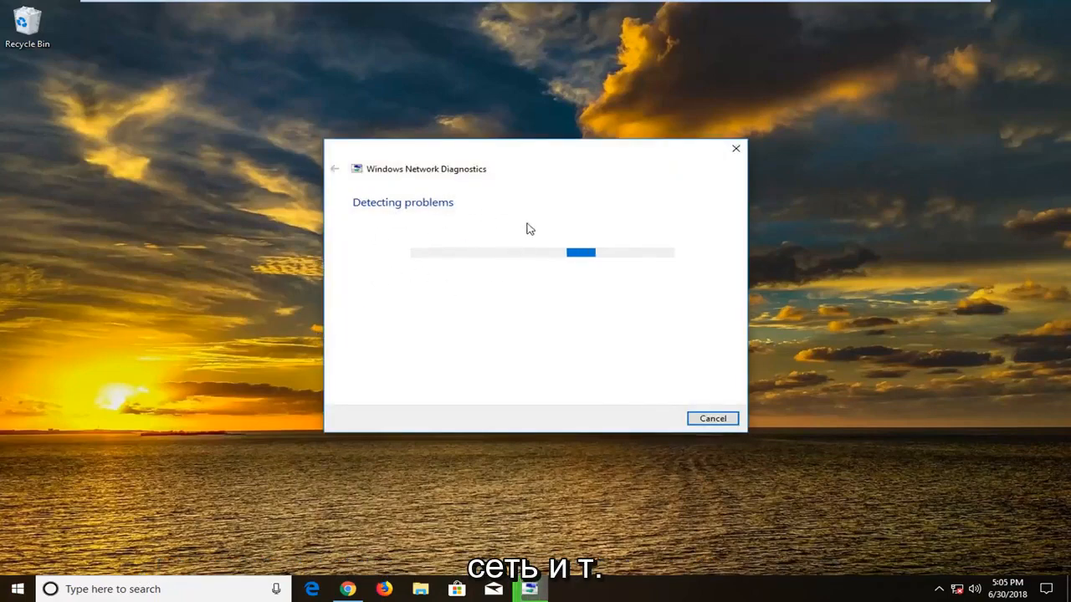
mouse_move(492, 321)
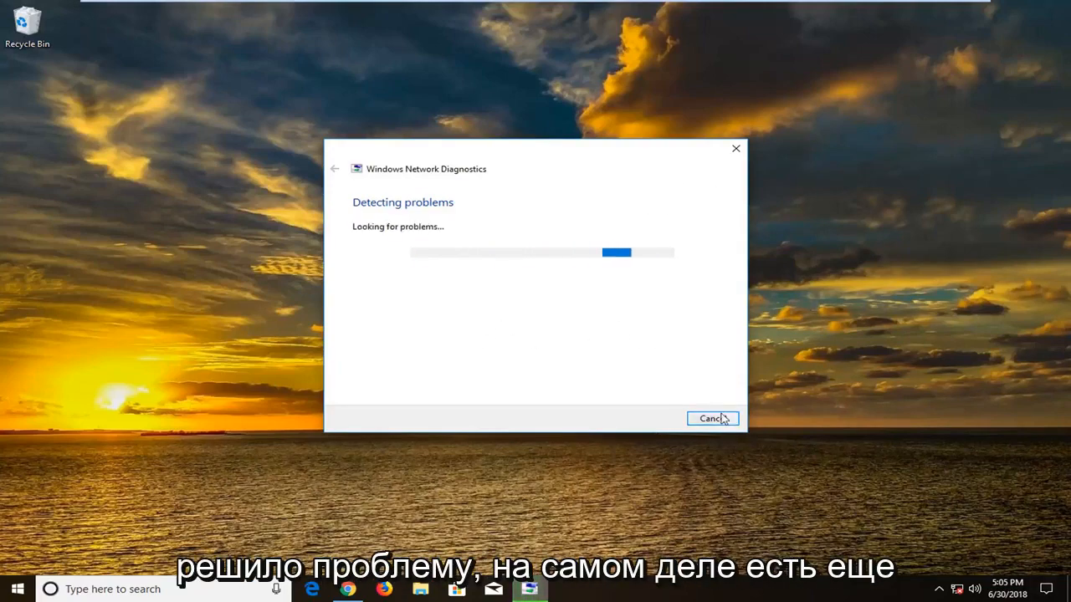
left_click(713, 418)
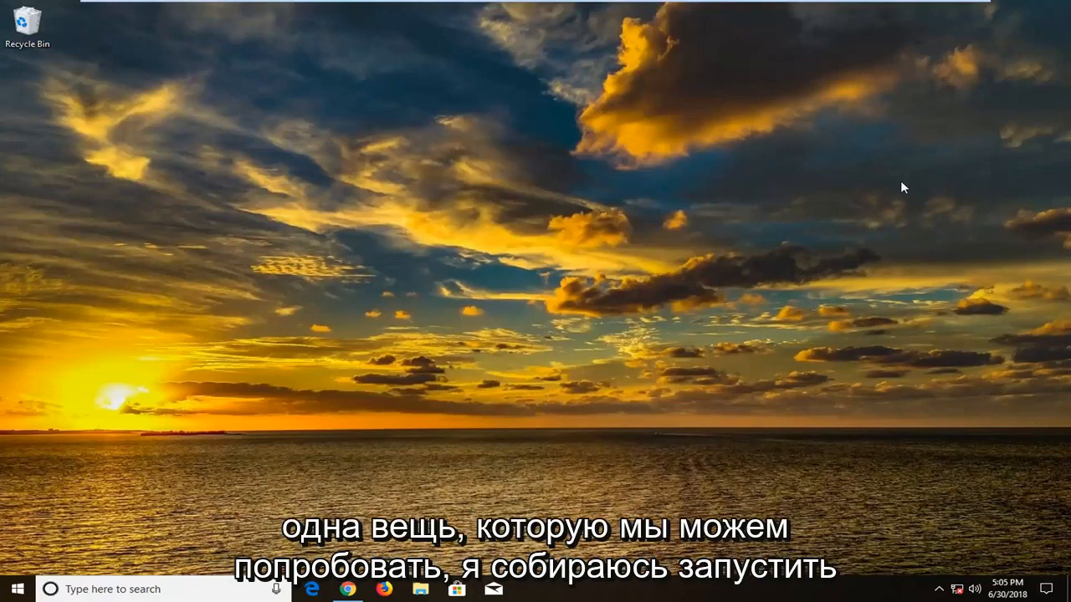
mouse_move(958, 17)
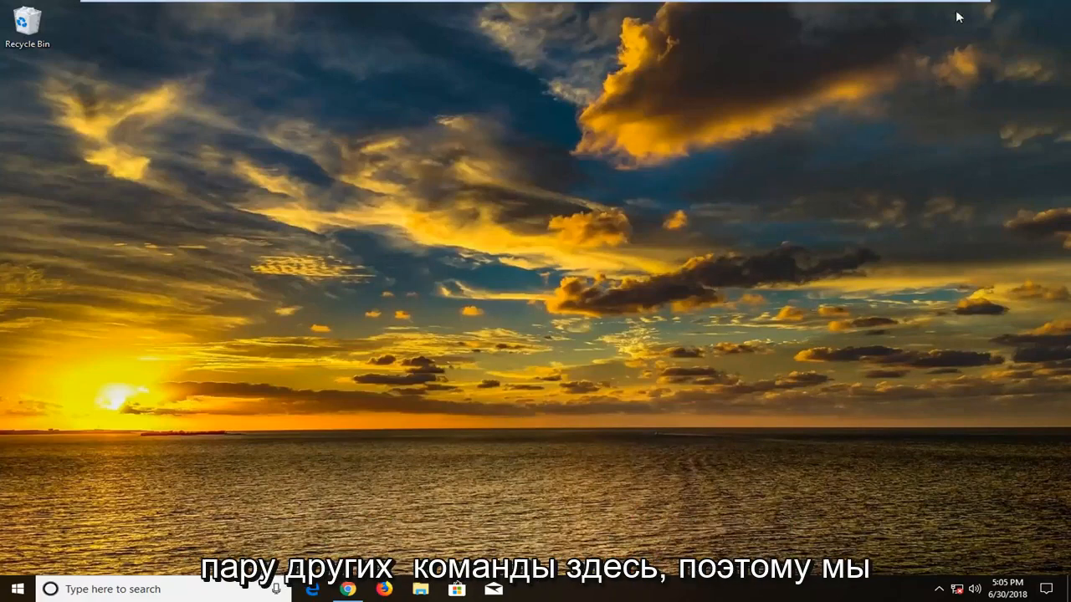
Launch an elevated Command Prompt again via a 'cmd' search, approving UAC
left_click(14, 588)
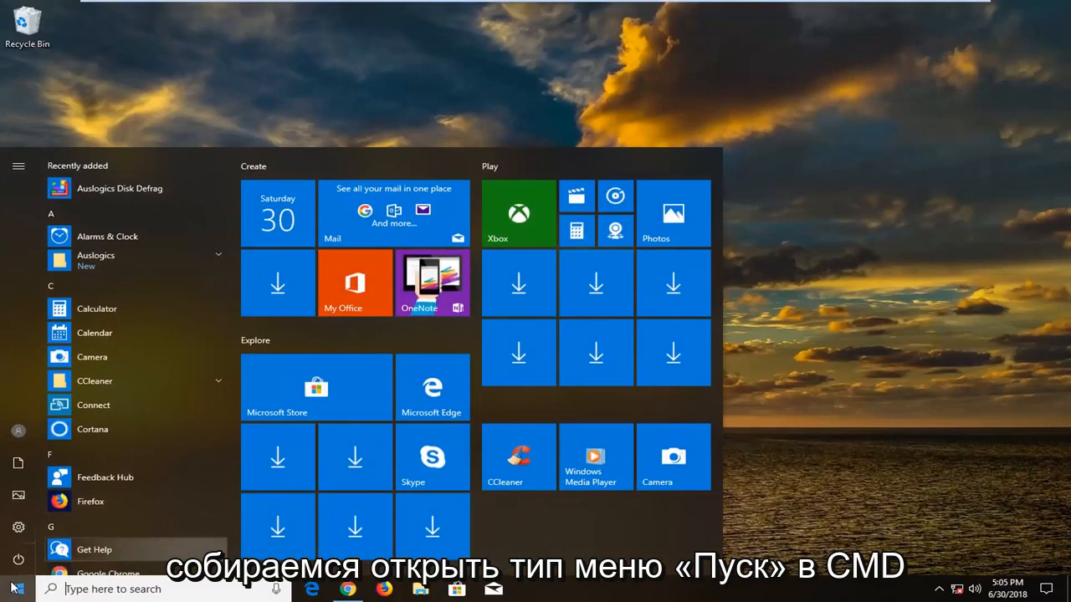
type("cmd")
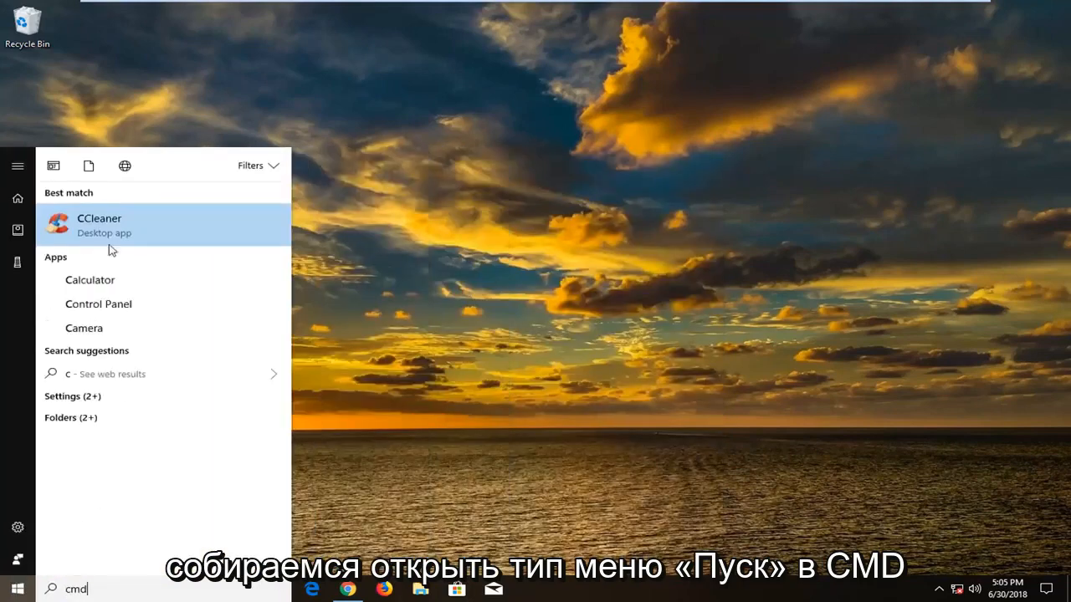
type("md")
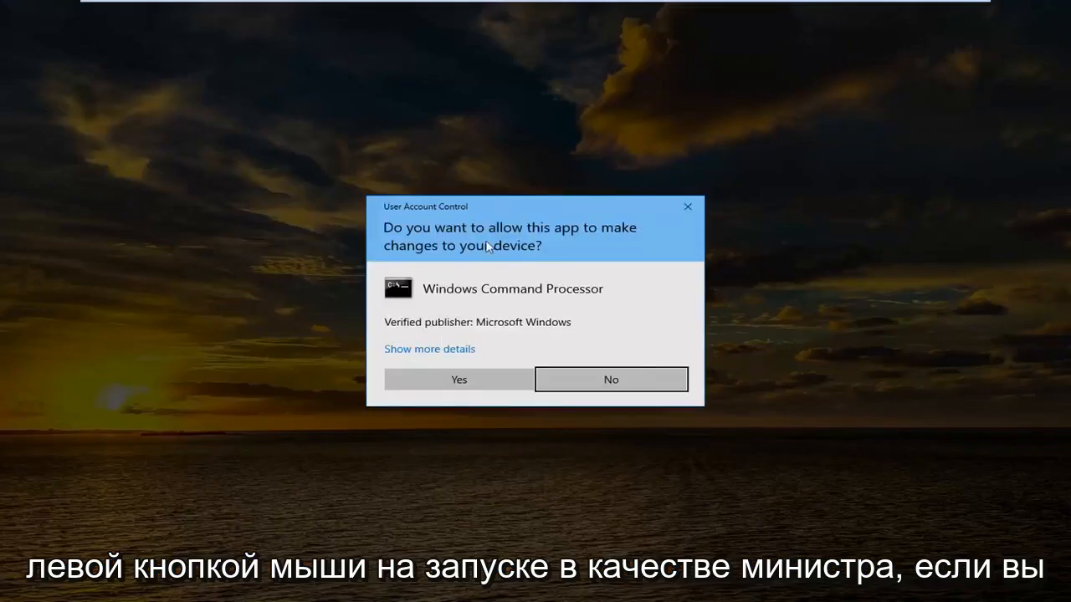
left_click(458, 379)
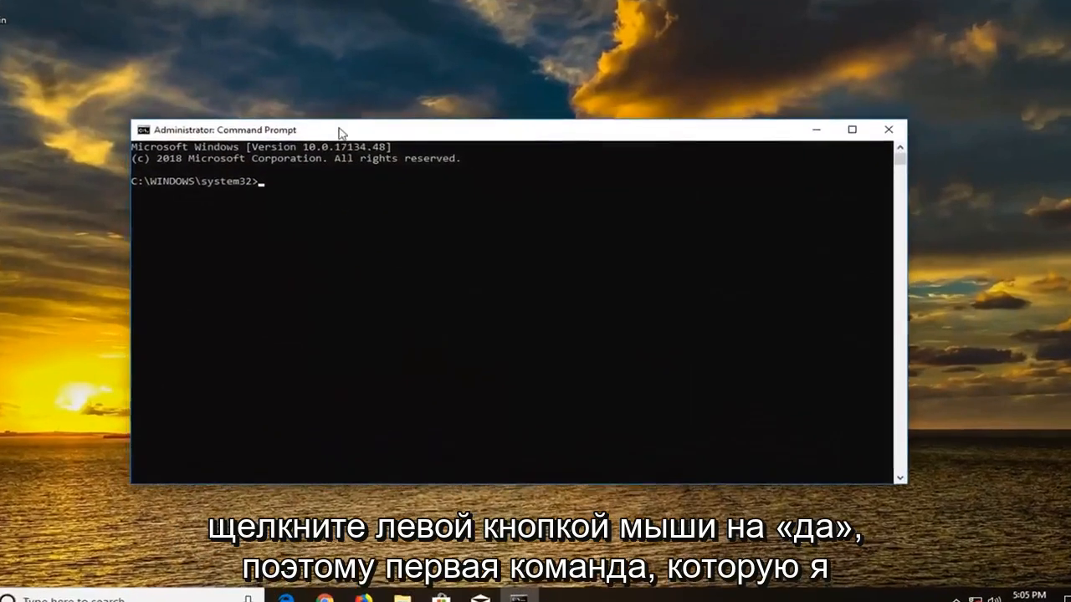
Run 'ipconfig /flushdns' and 'netsh winsock reset' to flush DNS and reset Winsock
type("ip")
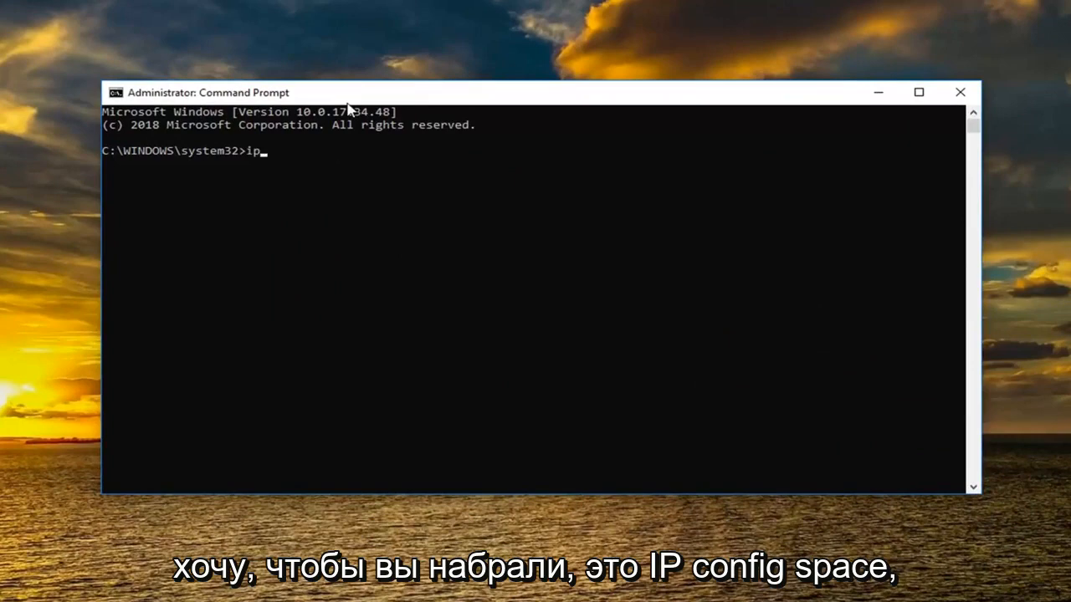
type("config")
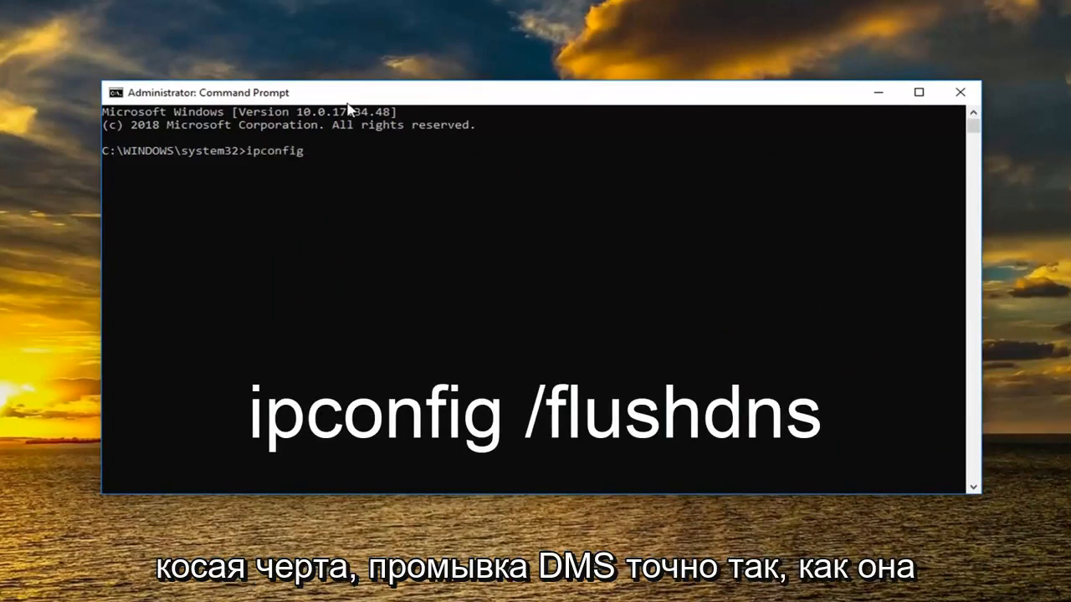
type("/flushdns")
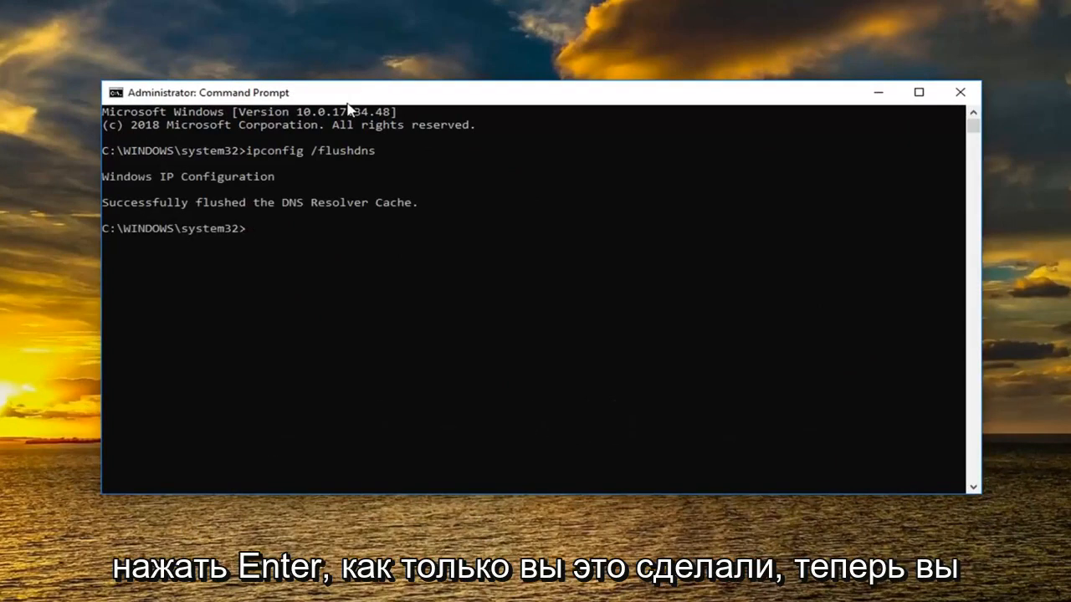
type("netsh winsock reset")
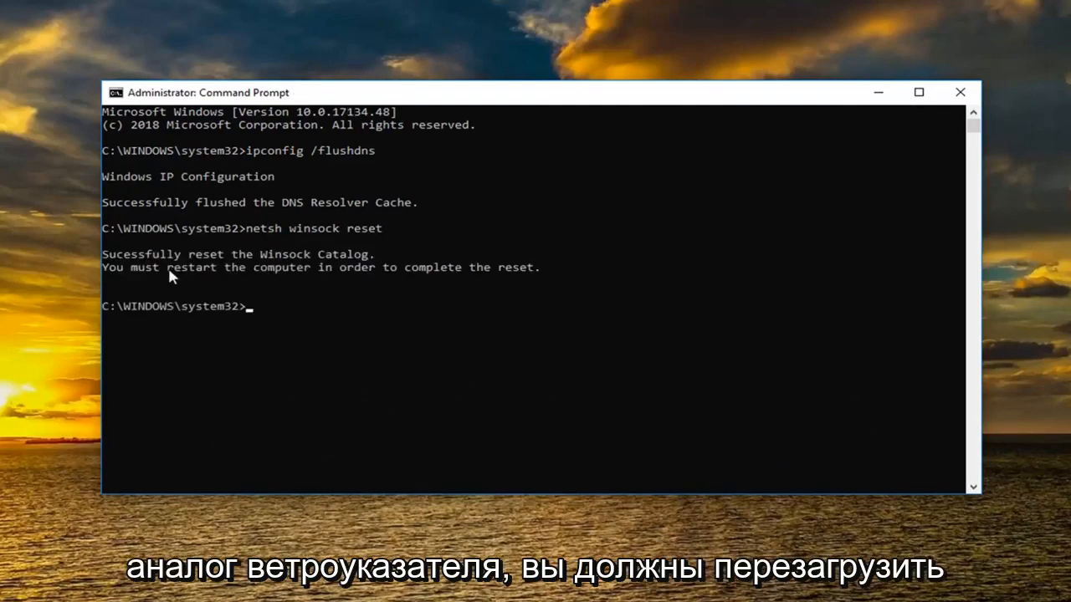
mouse_move(535, 284)
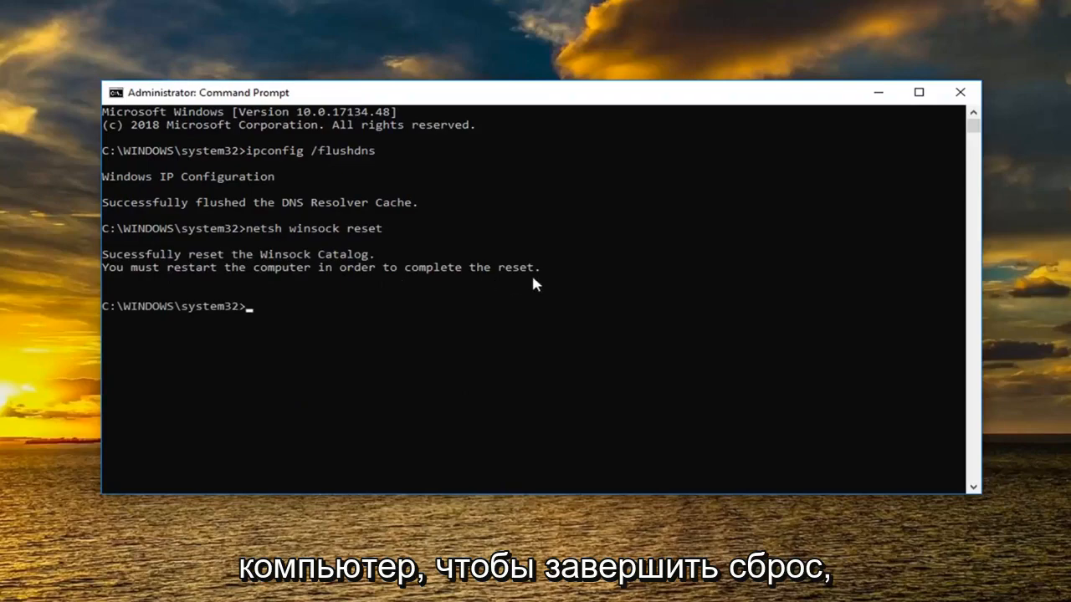